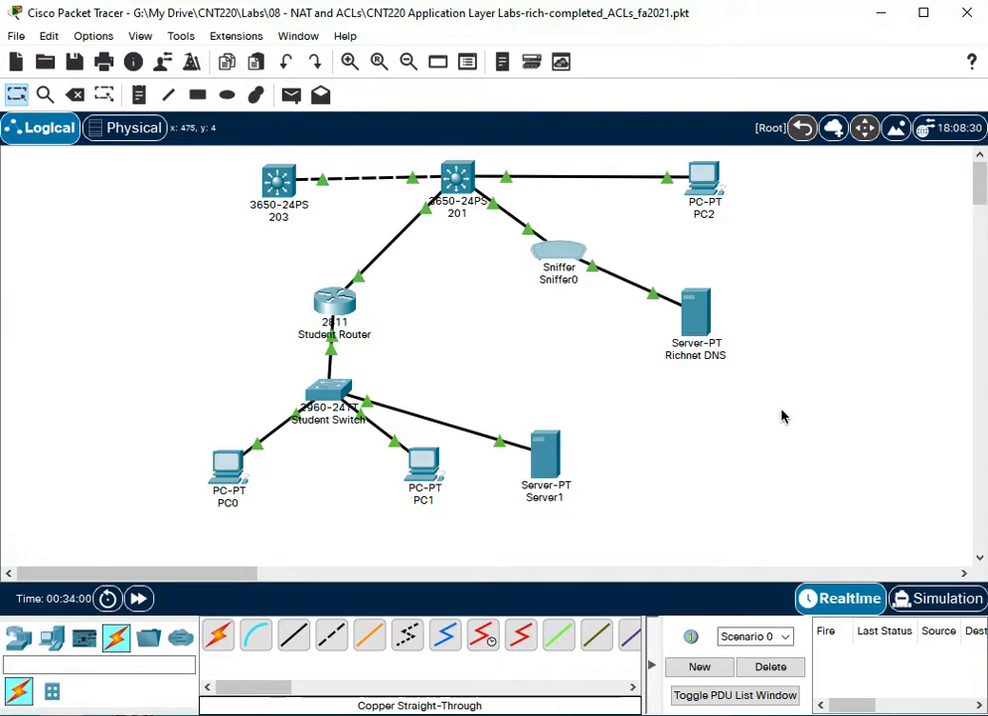
{"action": "mouse_move", "coordinate": [760, 420]}
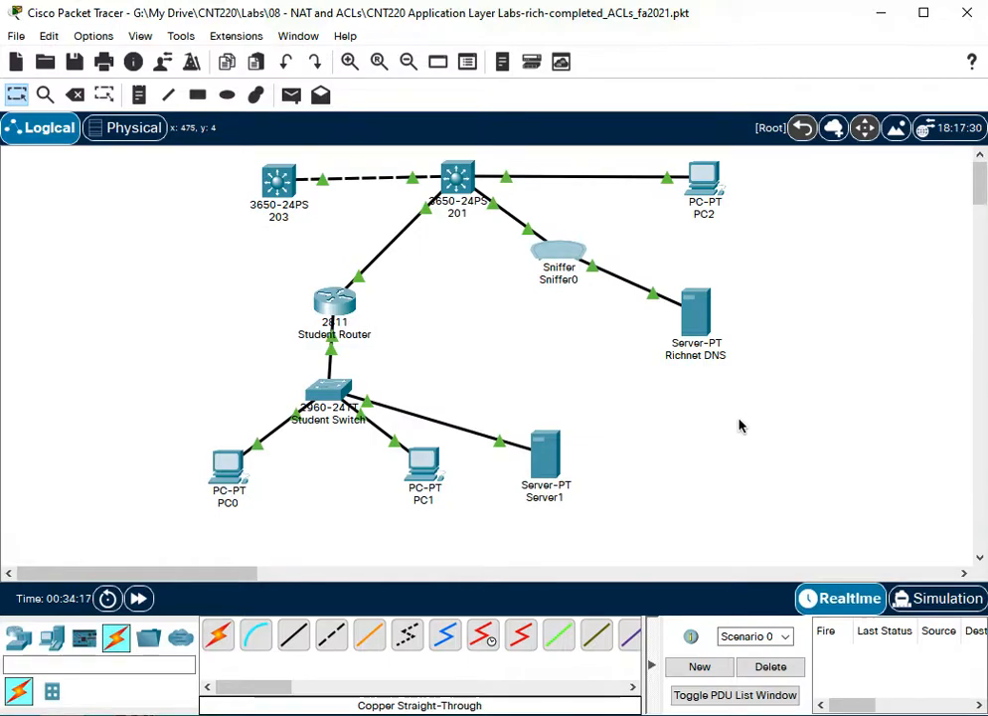
{"action": "mouse_move", "coordinate": [708, 434]}
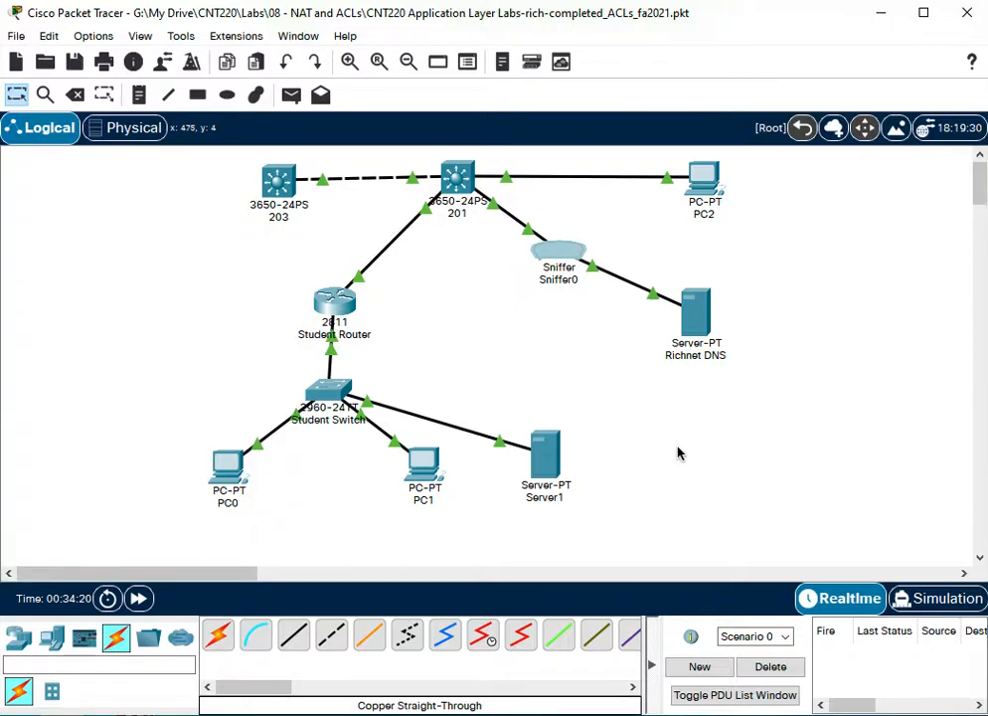
{"action": "mouse_move", "coordinate": [574, 471]}
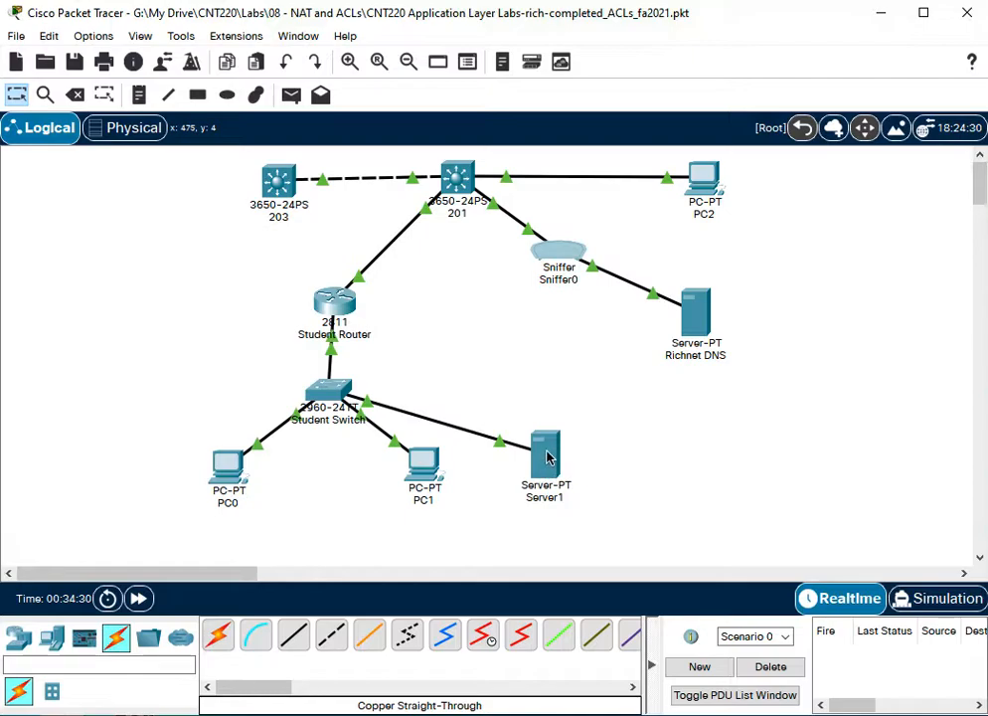
{"action": "mouse_move", "coordinate": [709, 341]}
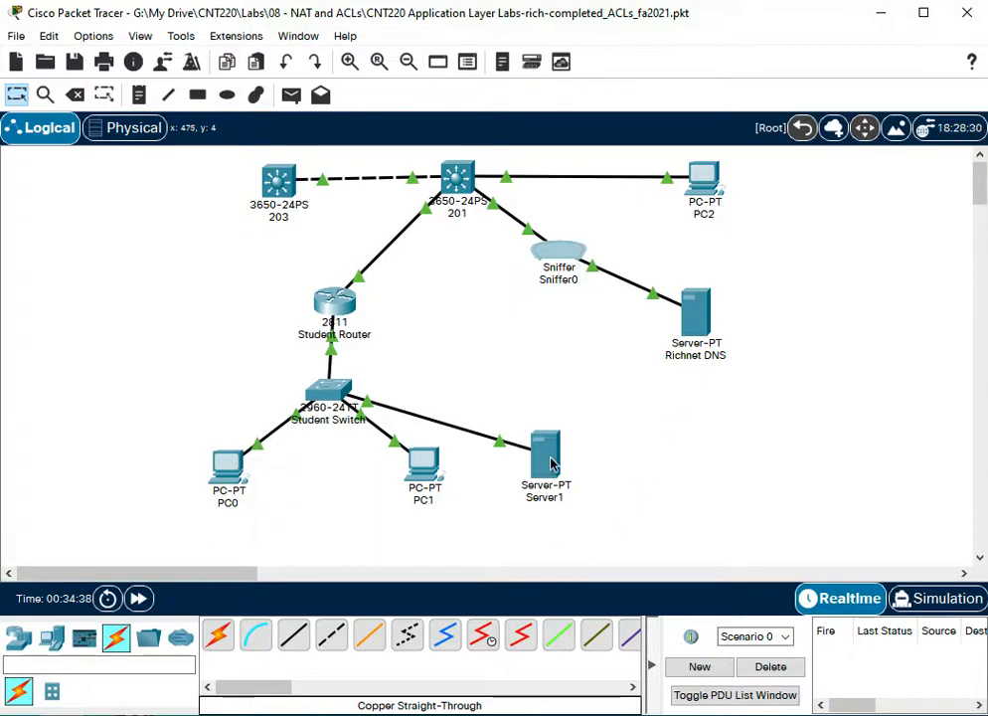
{"action": "mouse_move", "coordinate": [535, 510]}
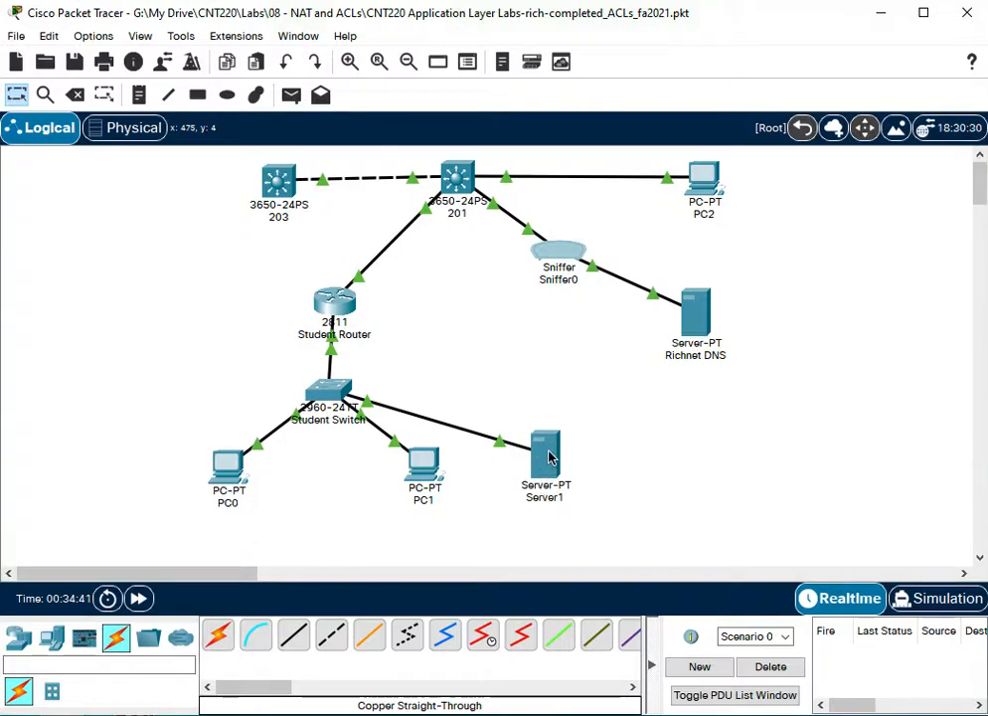
{"action": "mouse_move", "coordinate": [196, 469]}
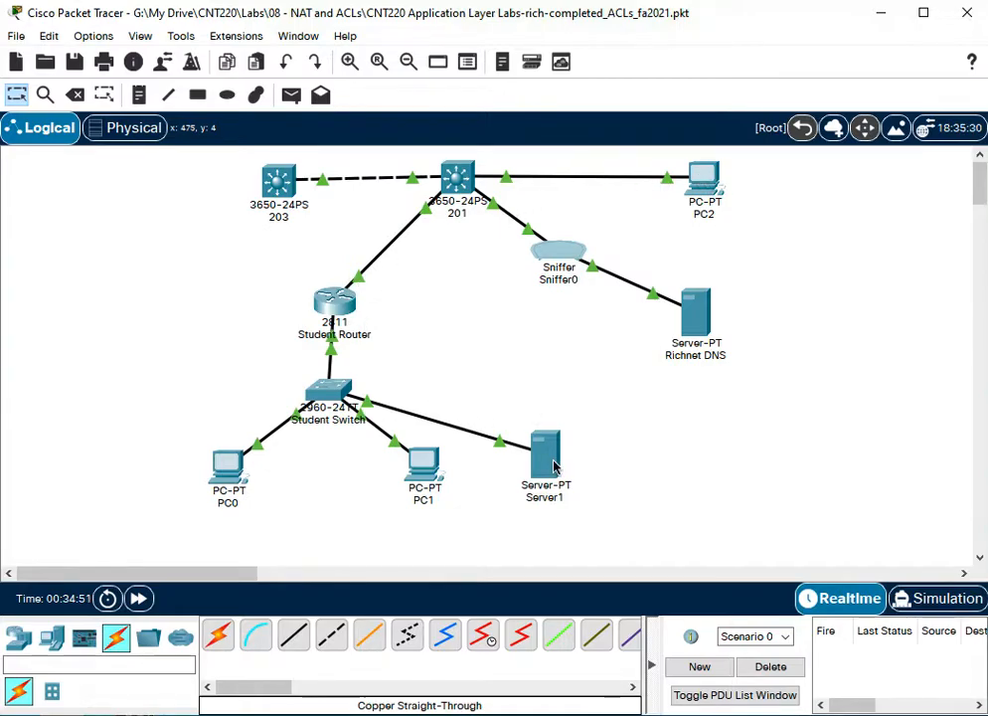
{"action": "mouse_move", "coordinate": [684, 326]}
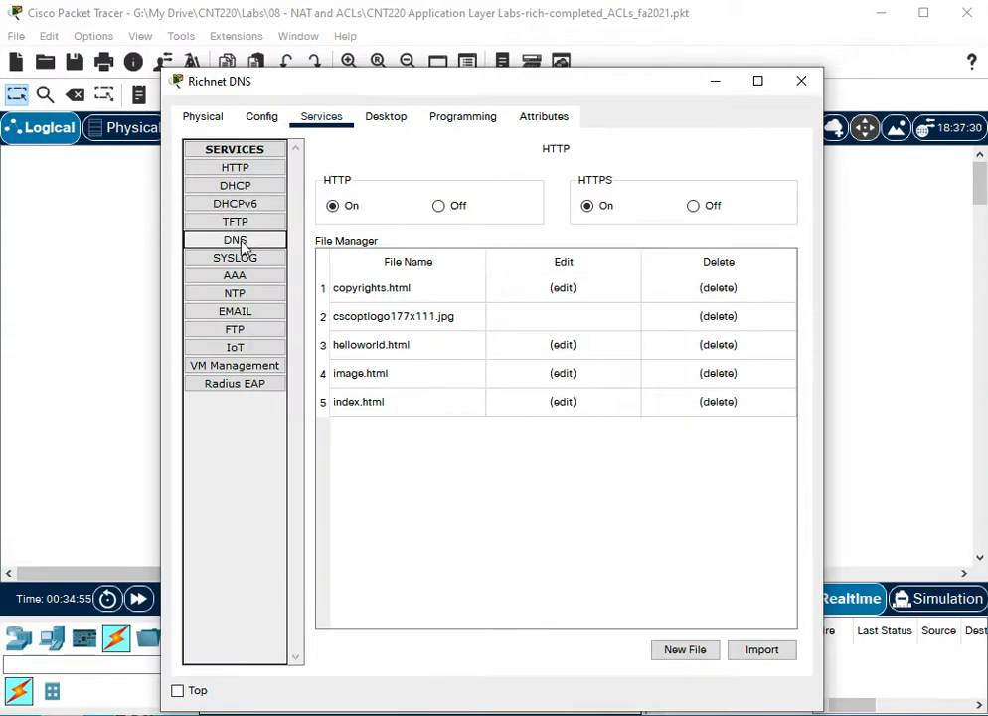
- Review the Richnet DNS server's records, then try a www address in PC2's browser
{"action": "left_click", "coordinate": [235, 239]}
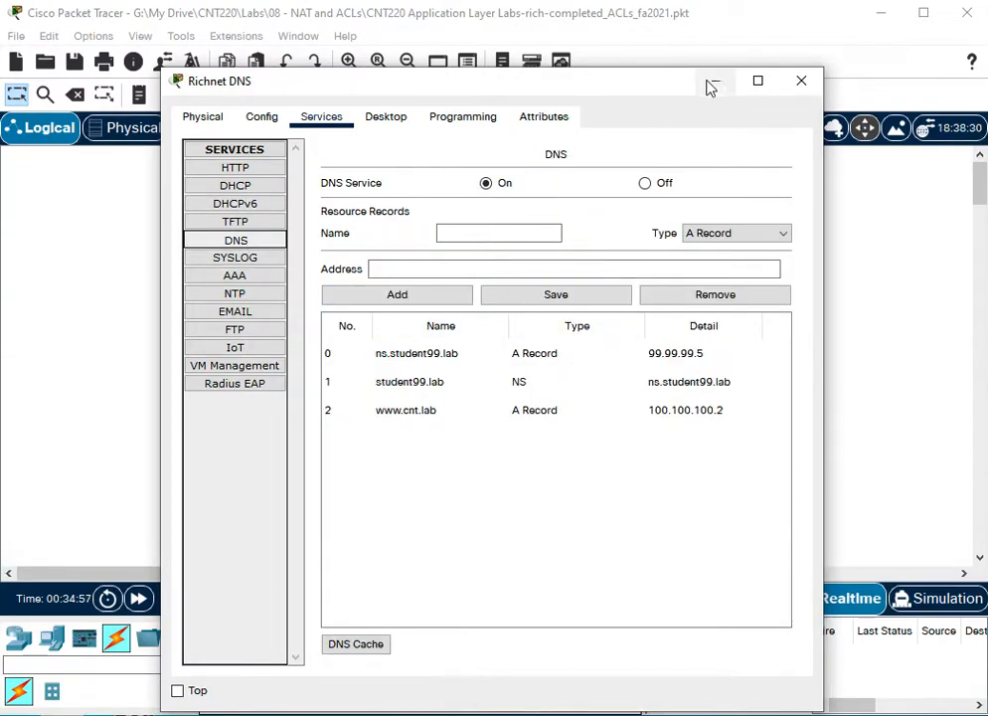
{"action": "left_click", "coordinate": [801, 81]}
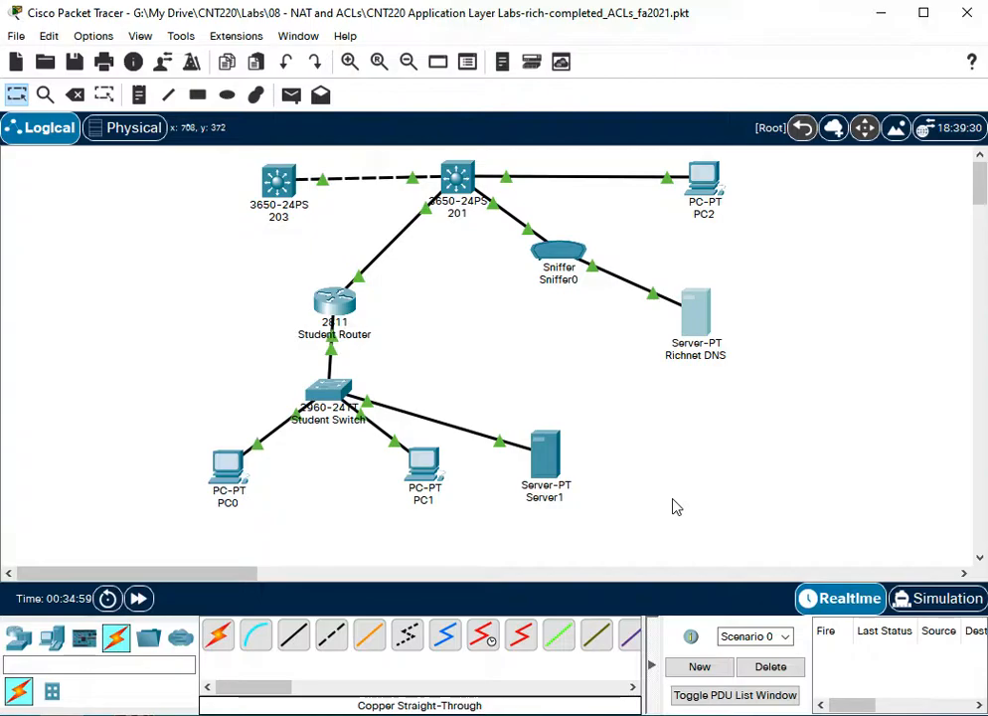
{"action": "mouse_move", "coordinate": [690, 497]}
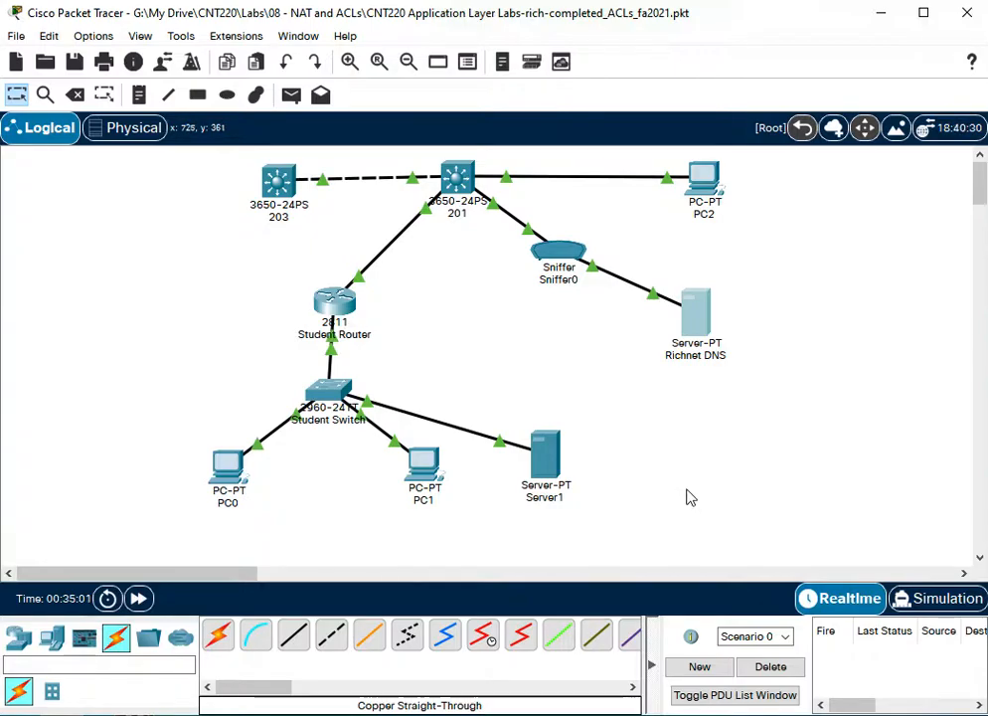
{"action": "mouse_move", "coordinate": [551, 472]}
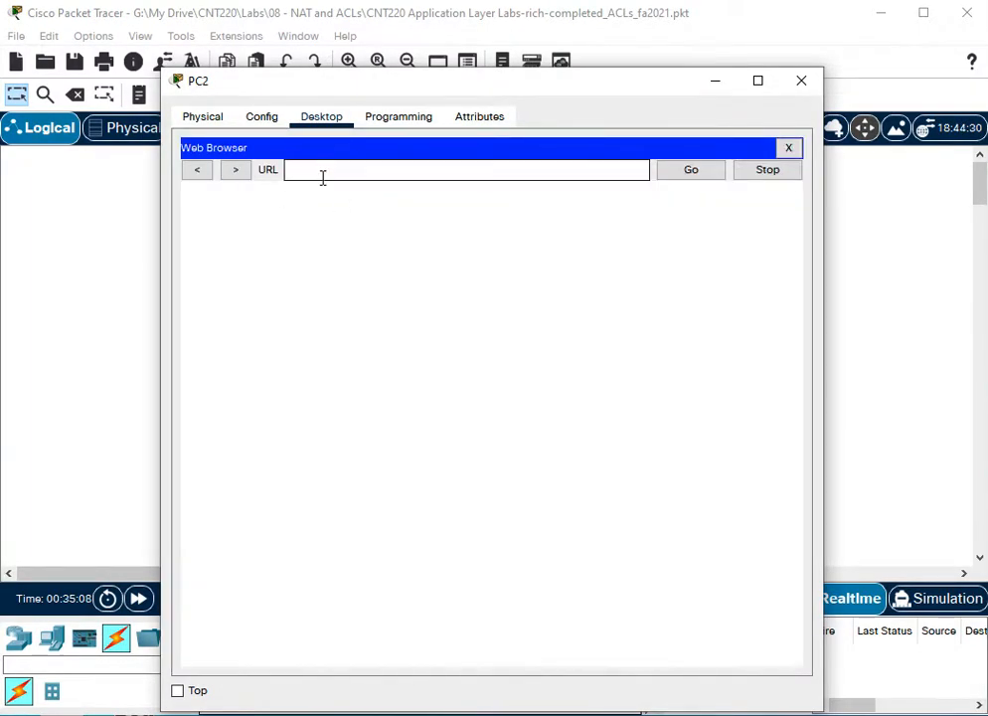
{"action": "type", "text": "www.sh"}
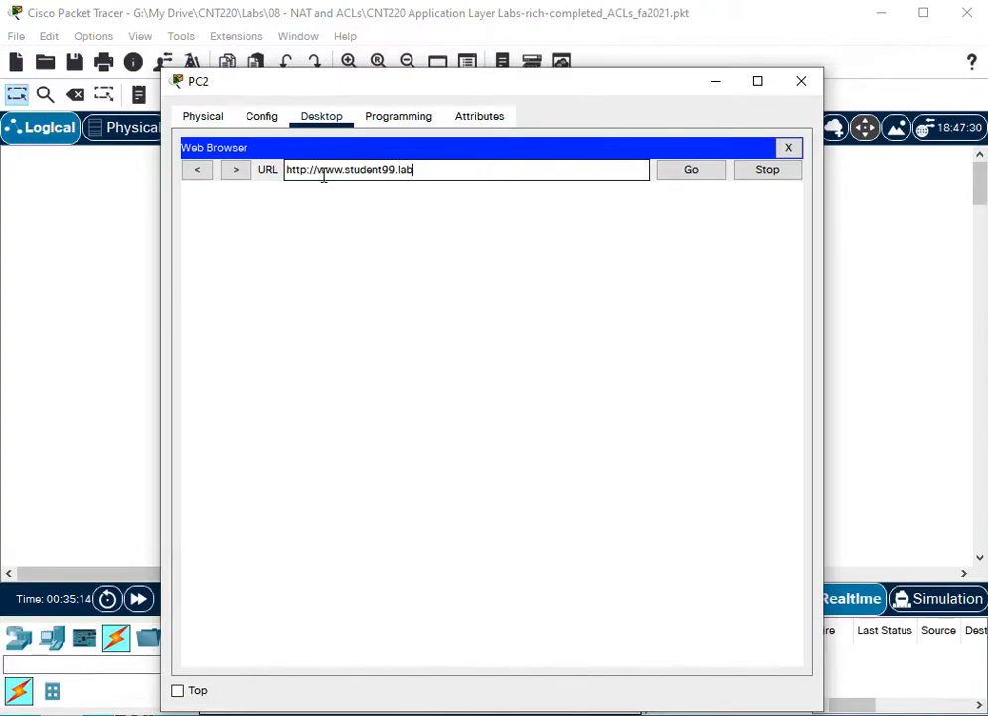
{"action": "left_click", "coordinate": [691, 169]}
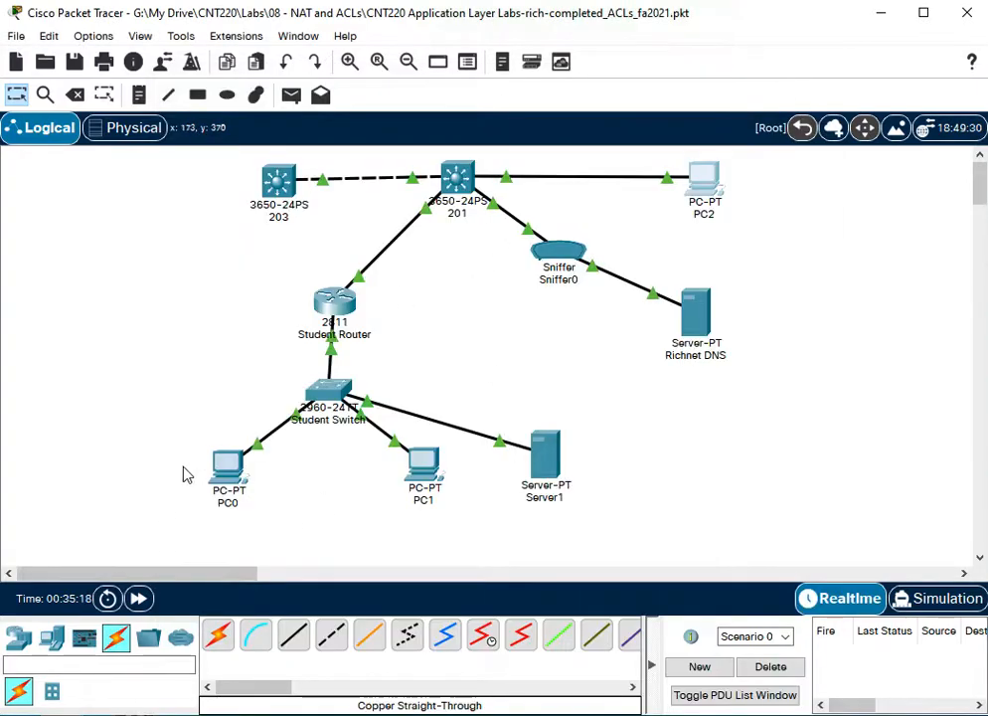
{"action": "double_click", "coordinate": [228, 467]}
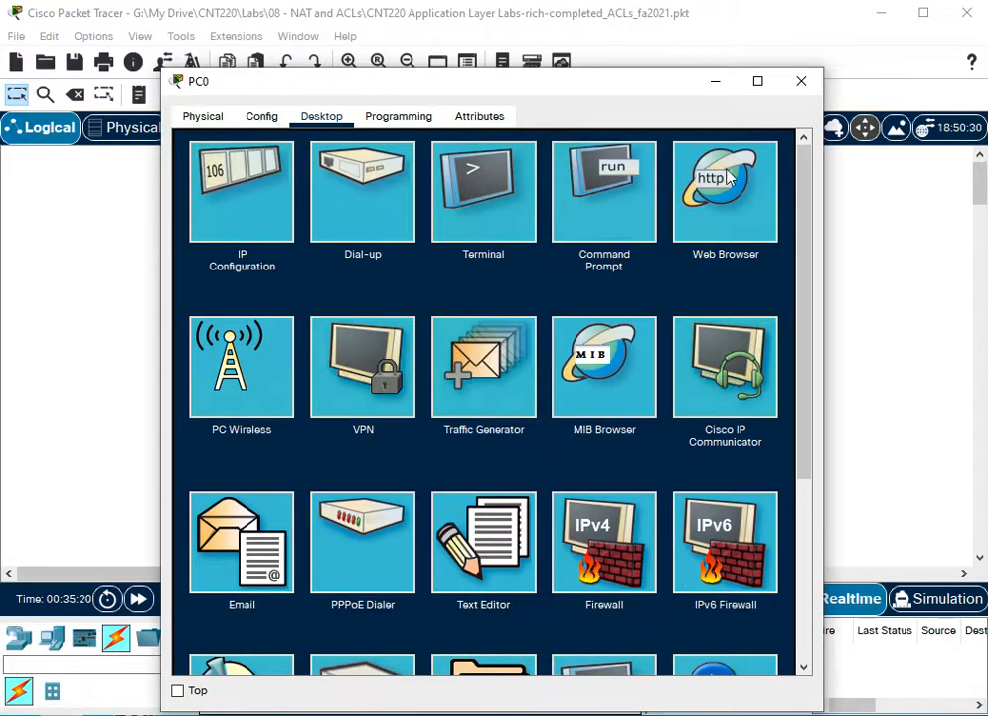
{"action": "left_click", "coordinate": [725, 190]}
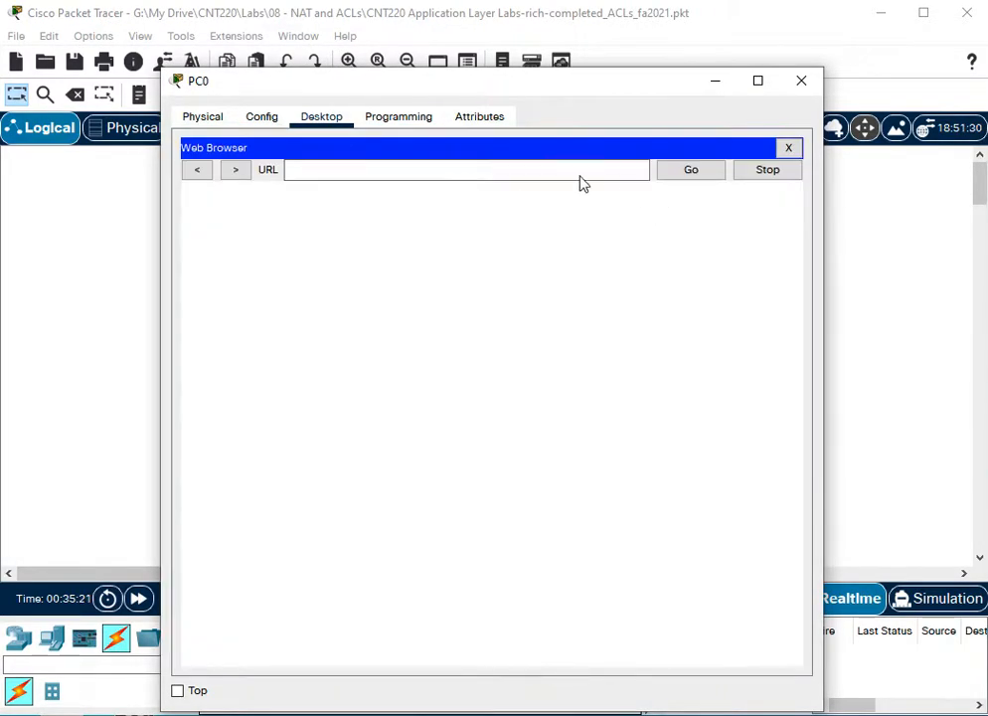
{"action": "type", "text": "www."}
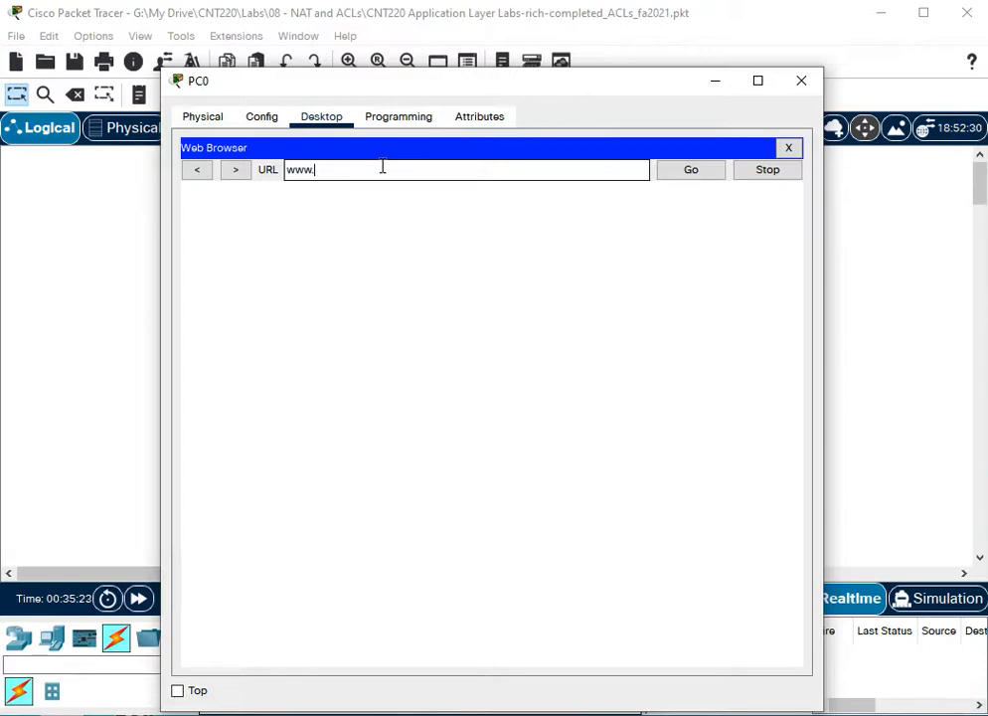
{"action": "type", "text": "relwell.lab"}
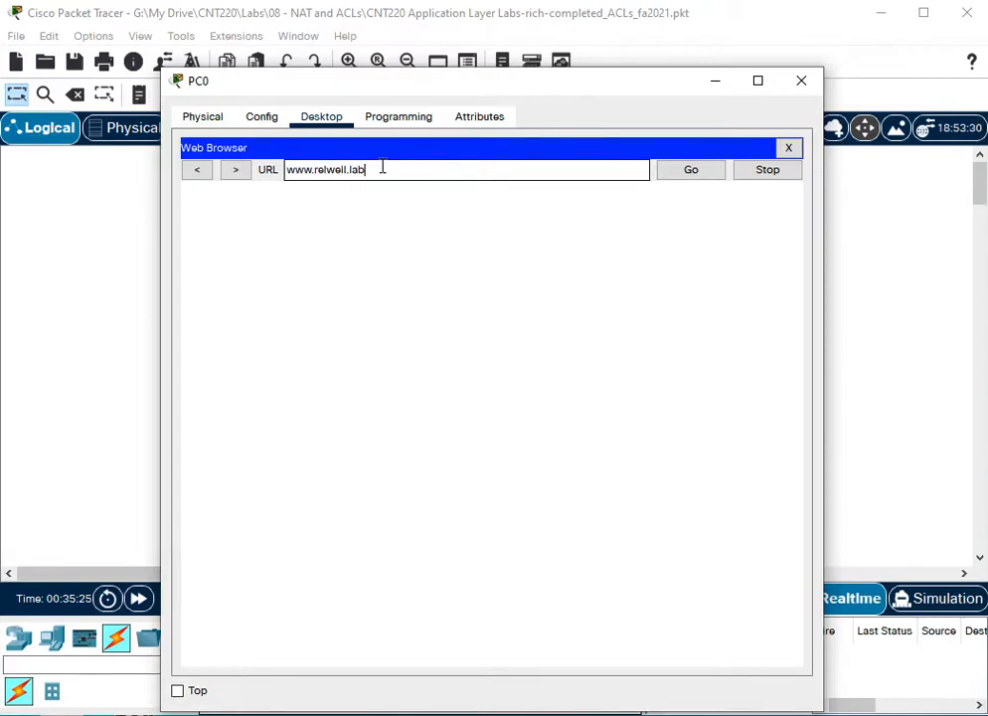
{"action": "left_click", "coordinate": [690, 169]}
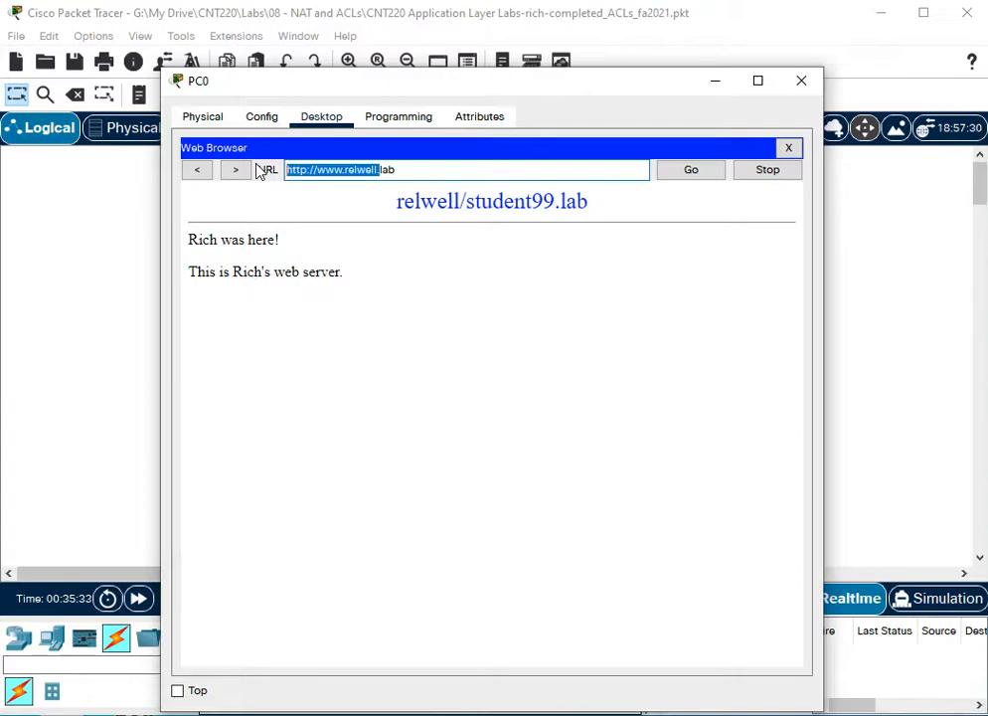
{"action": "type", "text": "www.lab"}
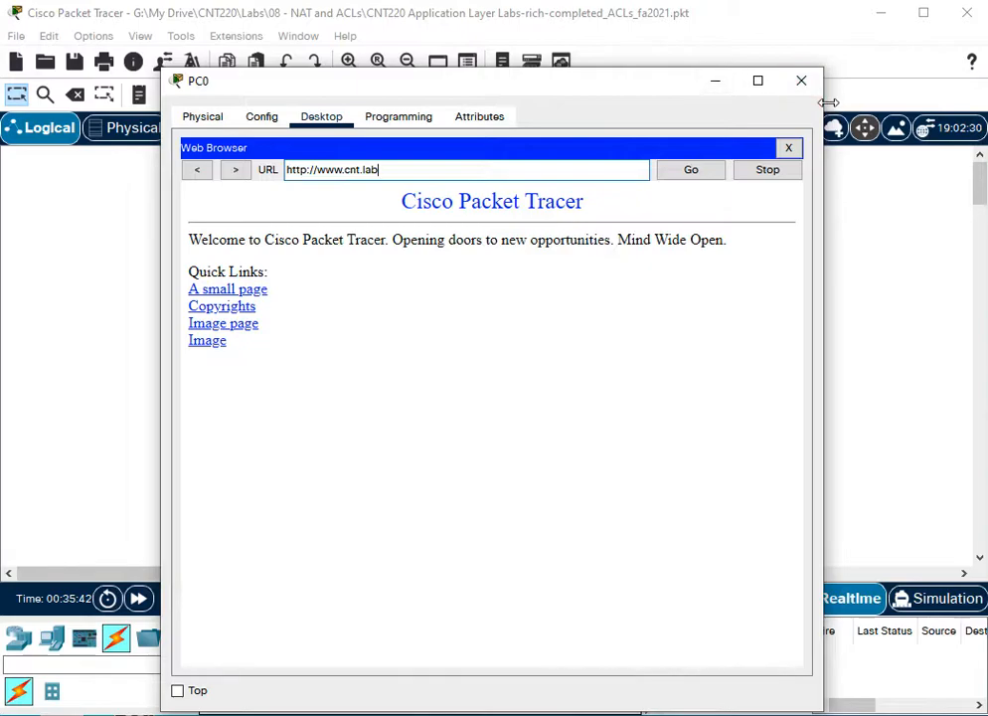
{"action": "mouse_move", "coordinate": [802, 80]}
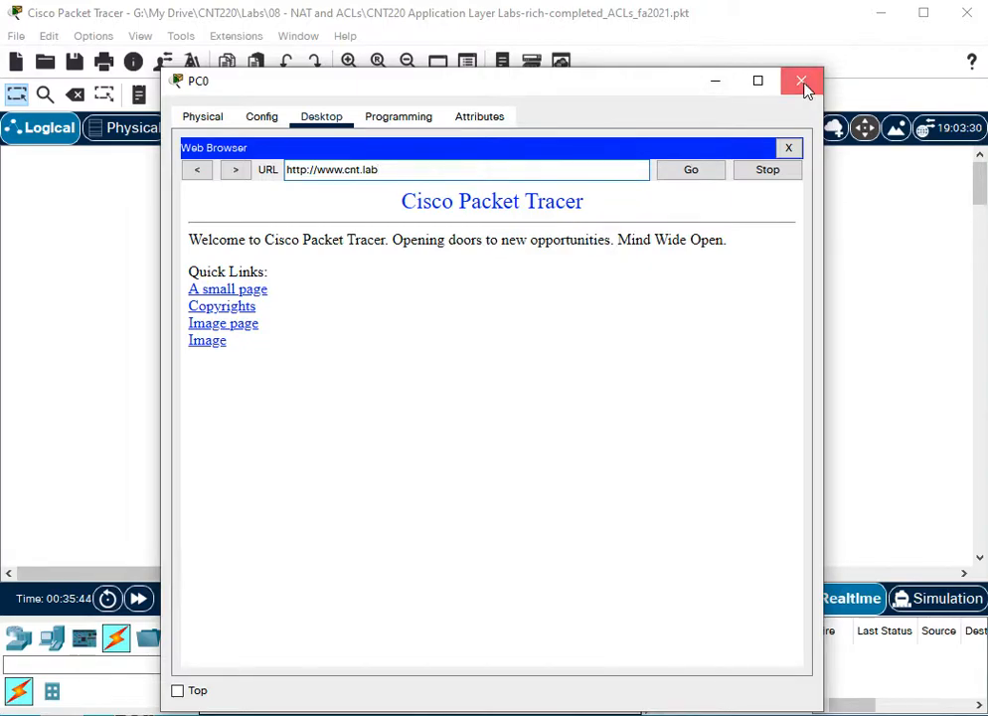
{"action": "left_click", "coordinate": [802, 81]}
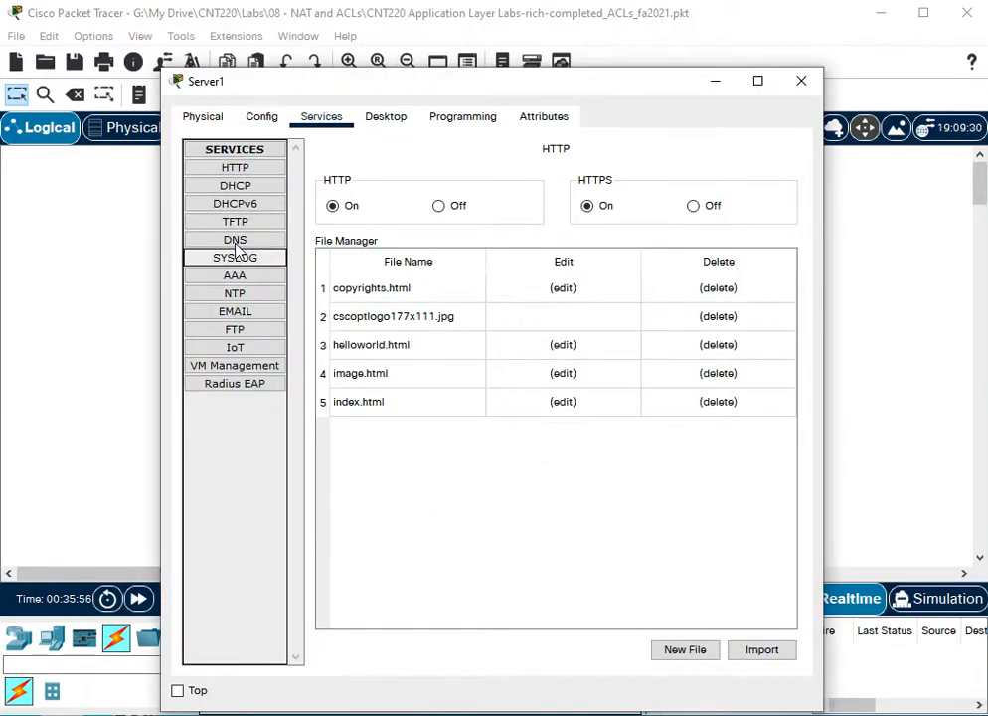
{"action": "left_click", "coordinate": [235, 240]}
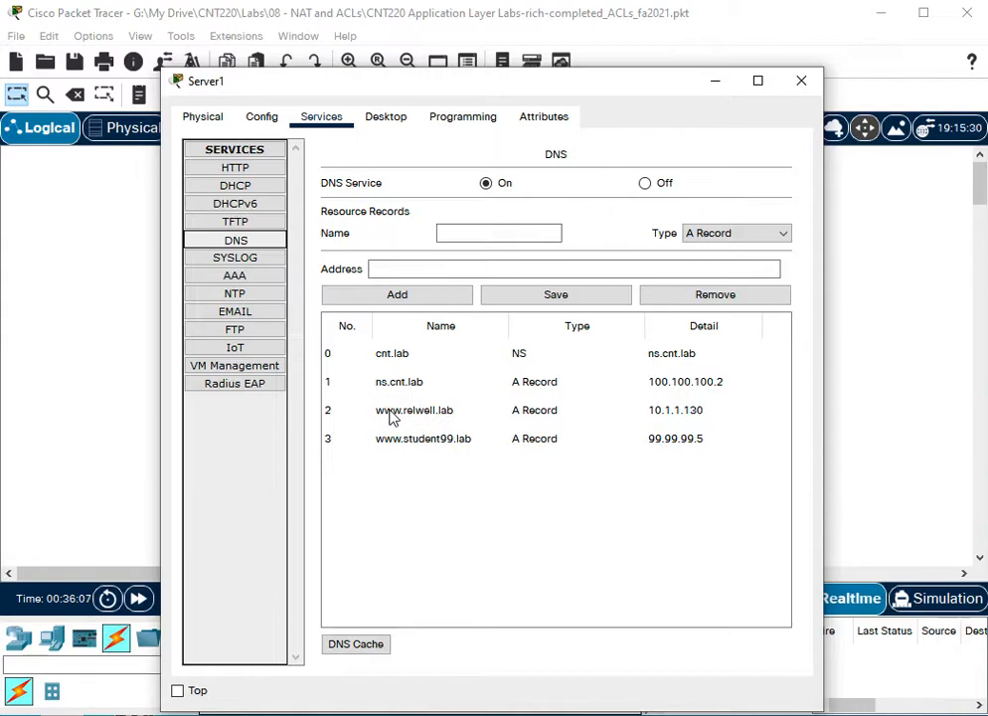
{"action": "left_click", "coordinate": [413, 410]}
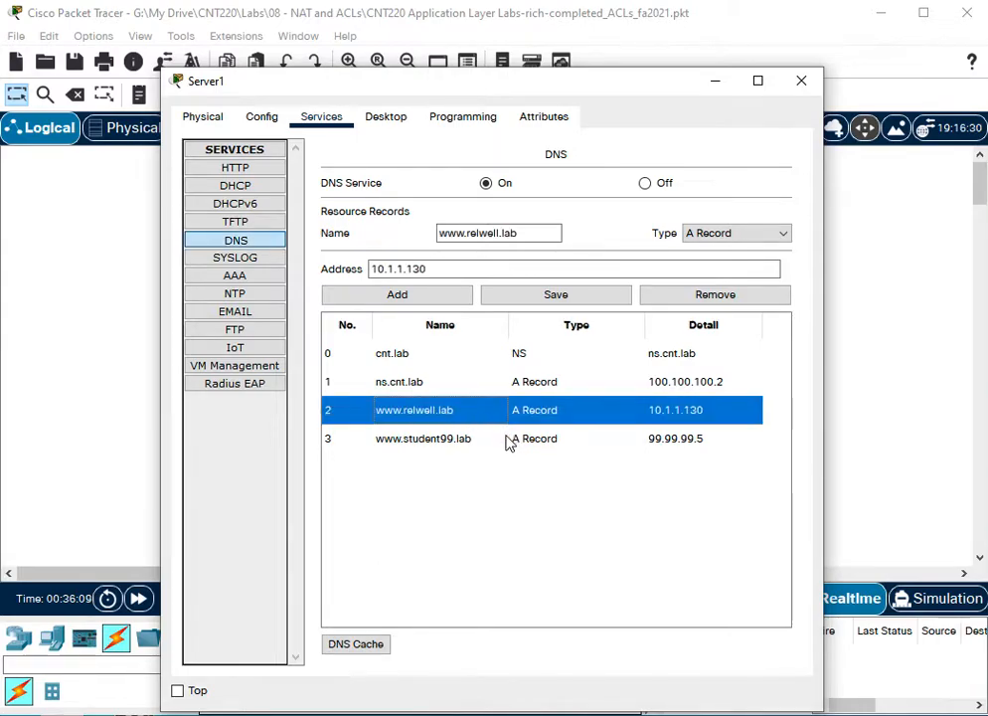
{"action": "left_click", "coordinate": [497, 233]}
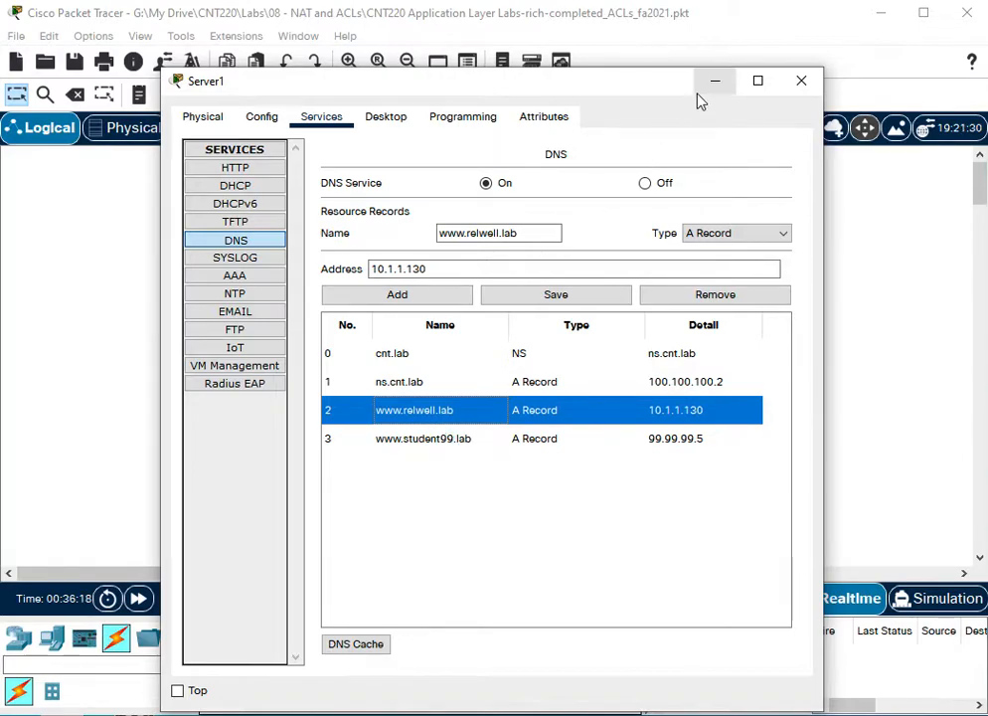
{"action": "left_click", "coordinate": [801, 80]}
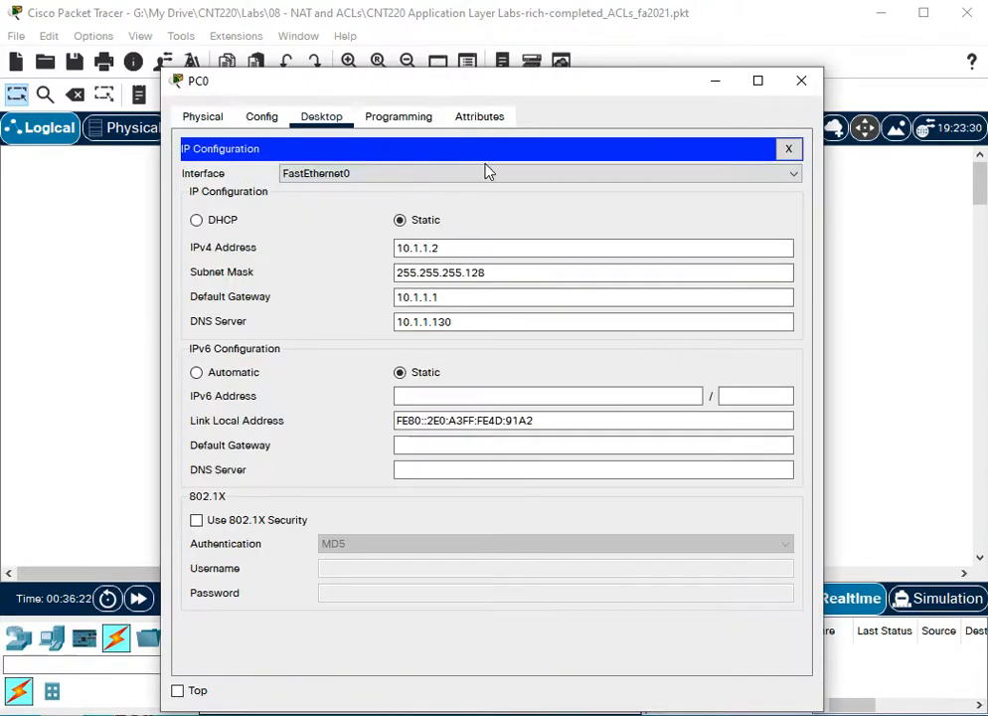
{"action": "left_click", "coordinate": [789, 148]}
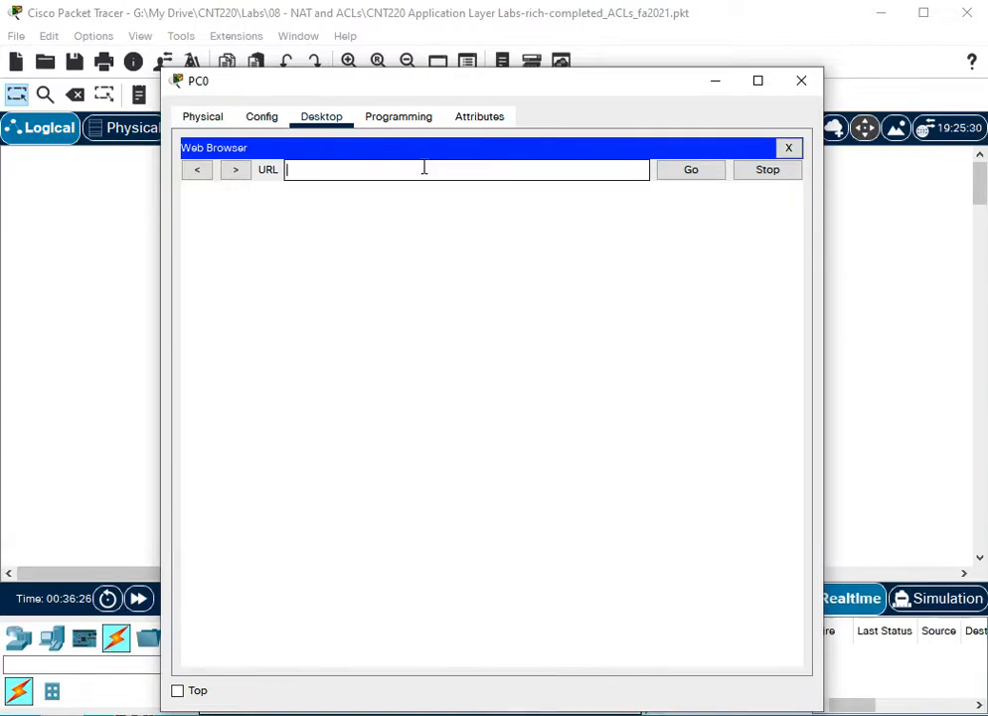
{"action": "type", "text": "www.relwell"}
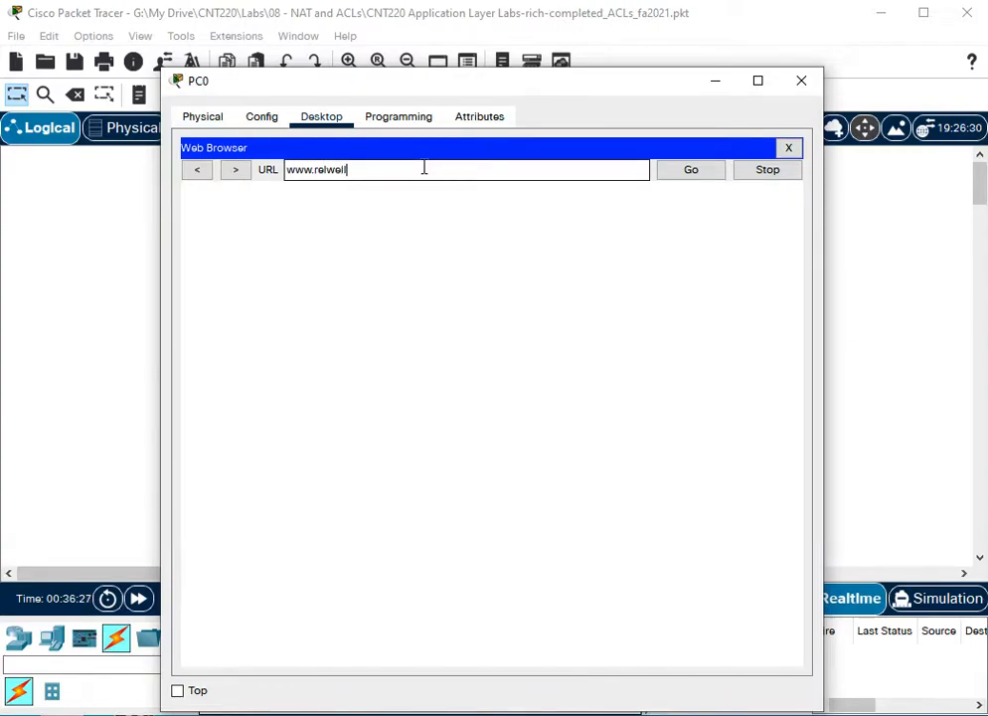
{"action": "type", "text": ".lab"}
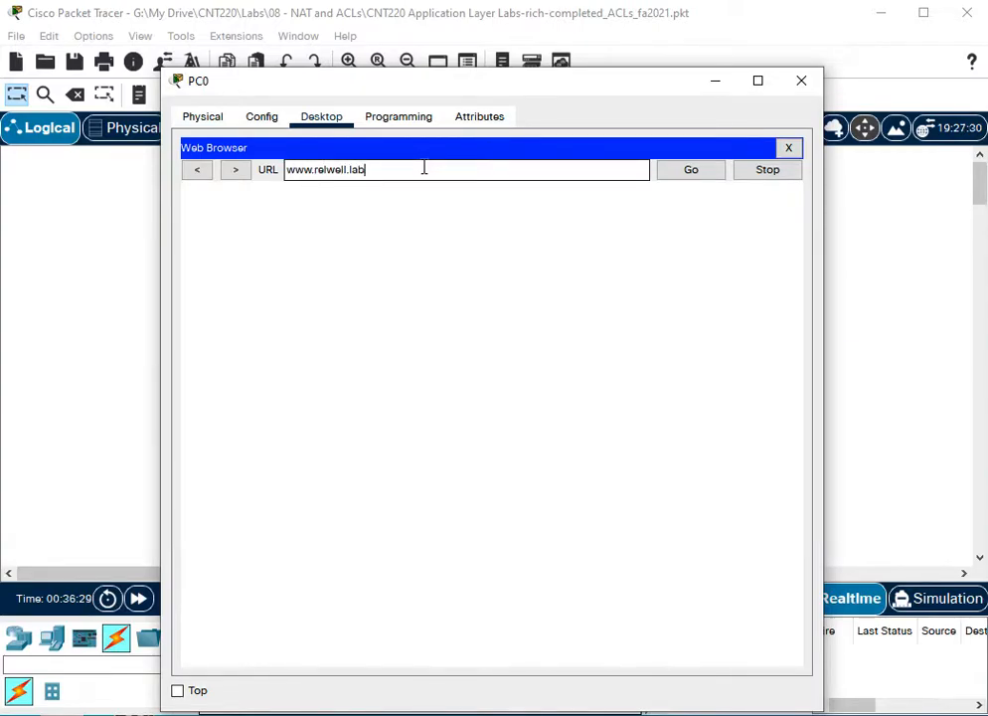
{"action": "left_click", "coordinate": [691, 169]}
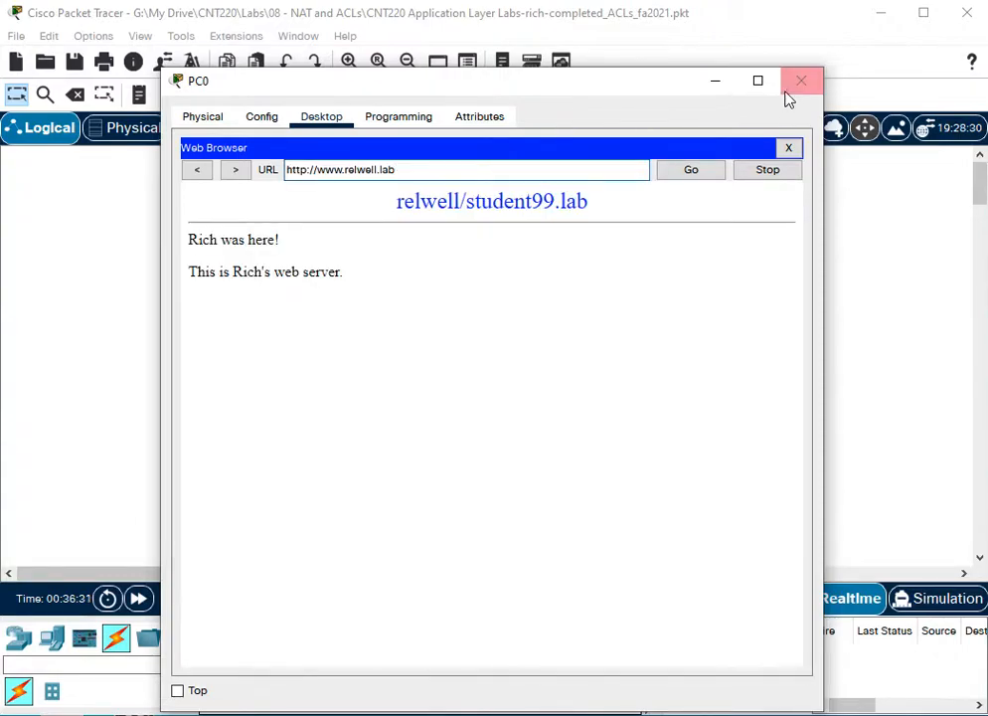
{"action": "left_click", "coordinate": [462, 169]}
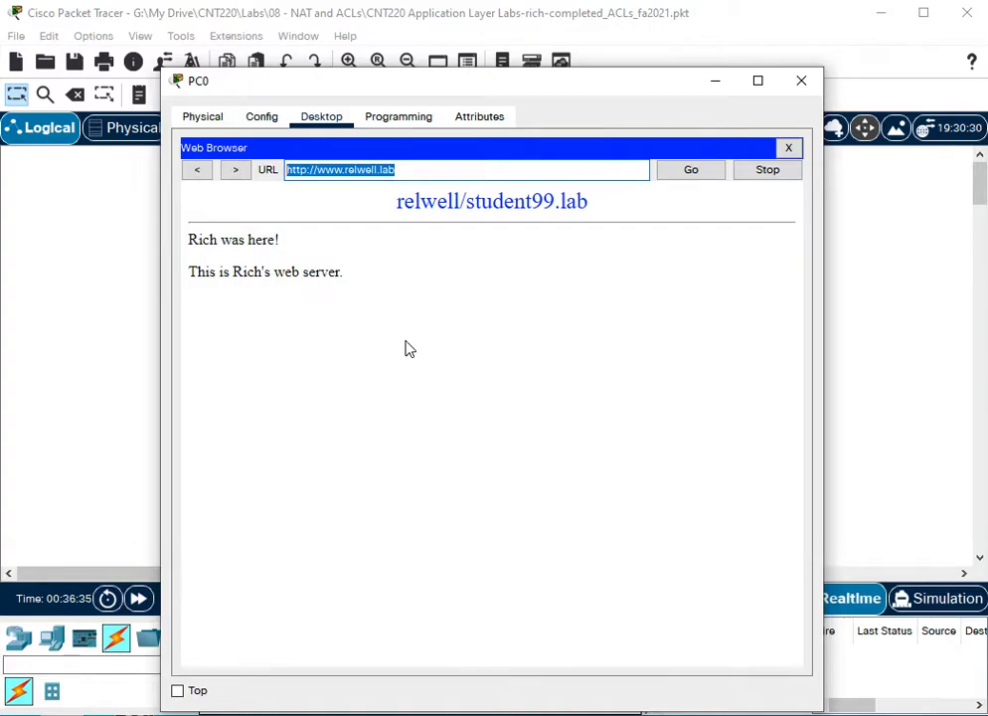
{"action": "type", "text": "www,"}
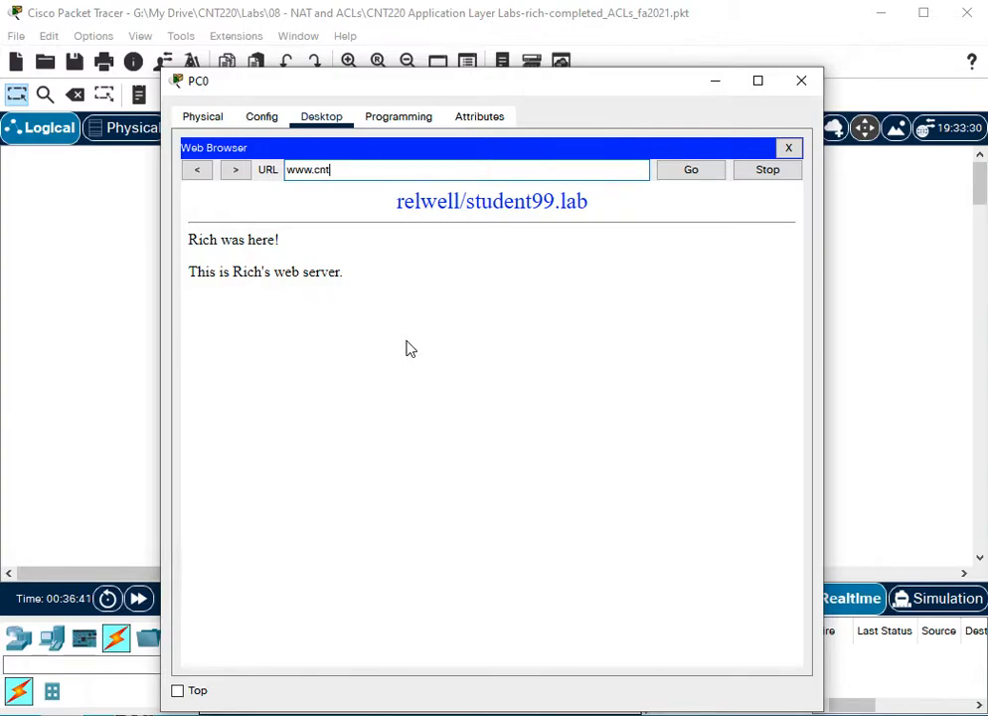
{"action": "type", "text": ".lab"}
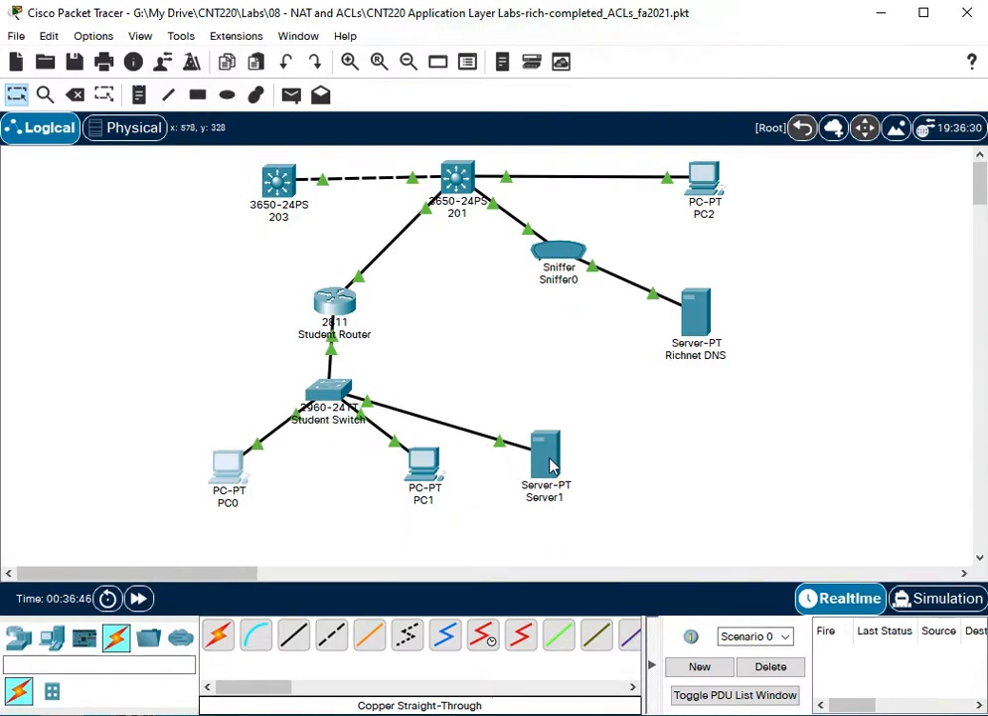
{"action": "mouse_move", "coordinate": [765, 312]}
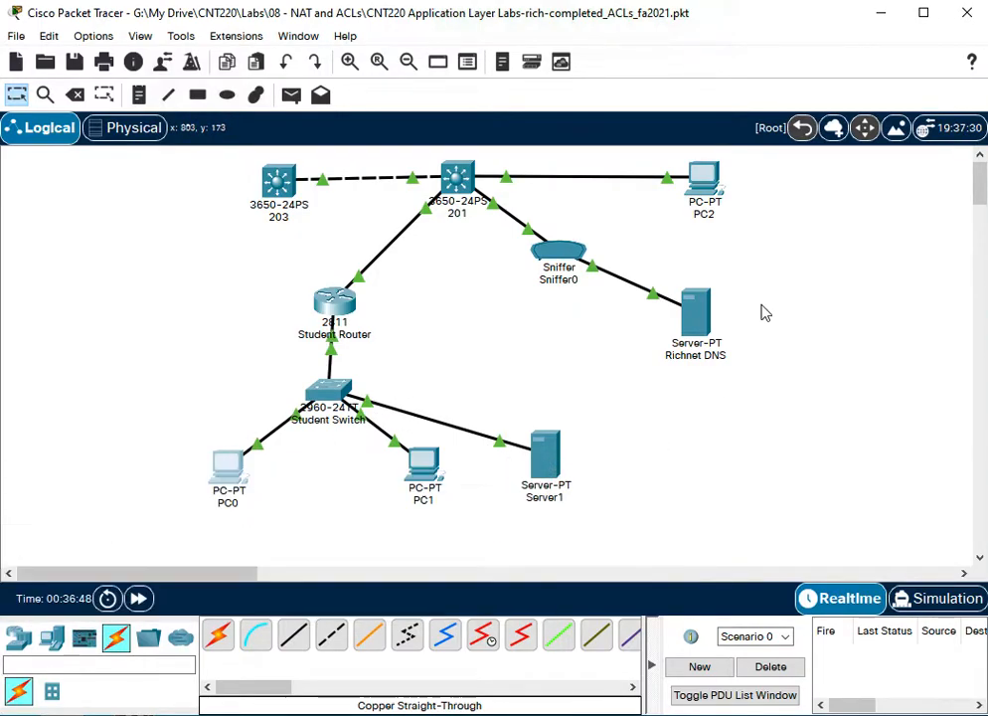
{"action": "mouse_move", "coordinate": [711, 319]}
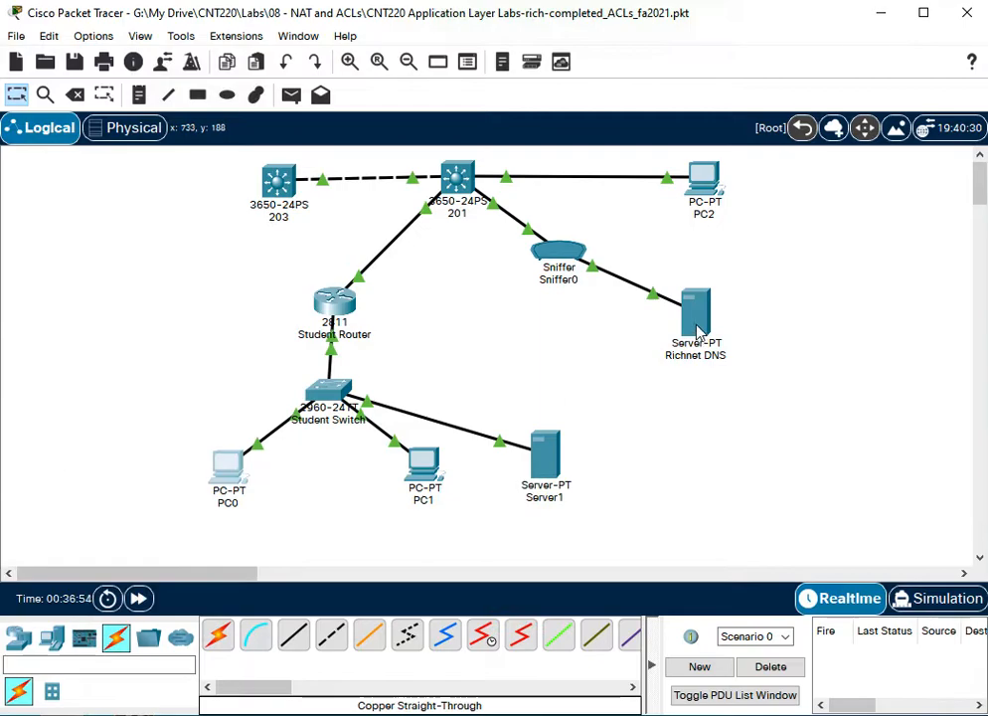
{"action": "mouse_move", "coordinate": [776, 475]}
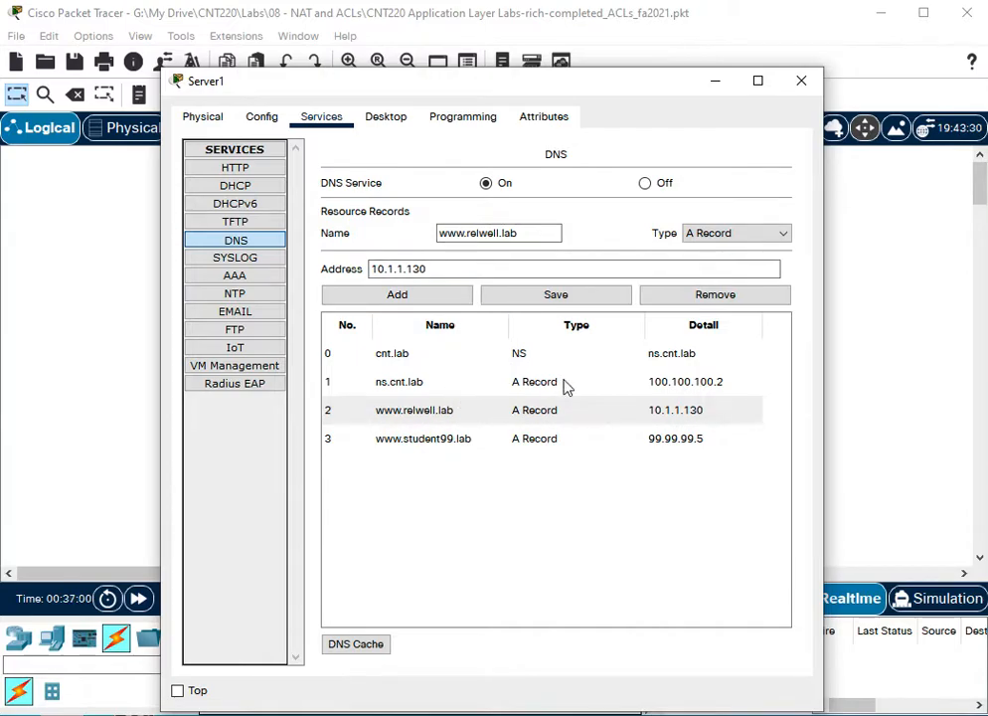
{"action": "mouse_move", "coordinate": [395, 356]}
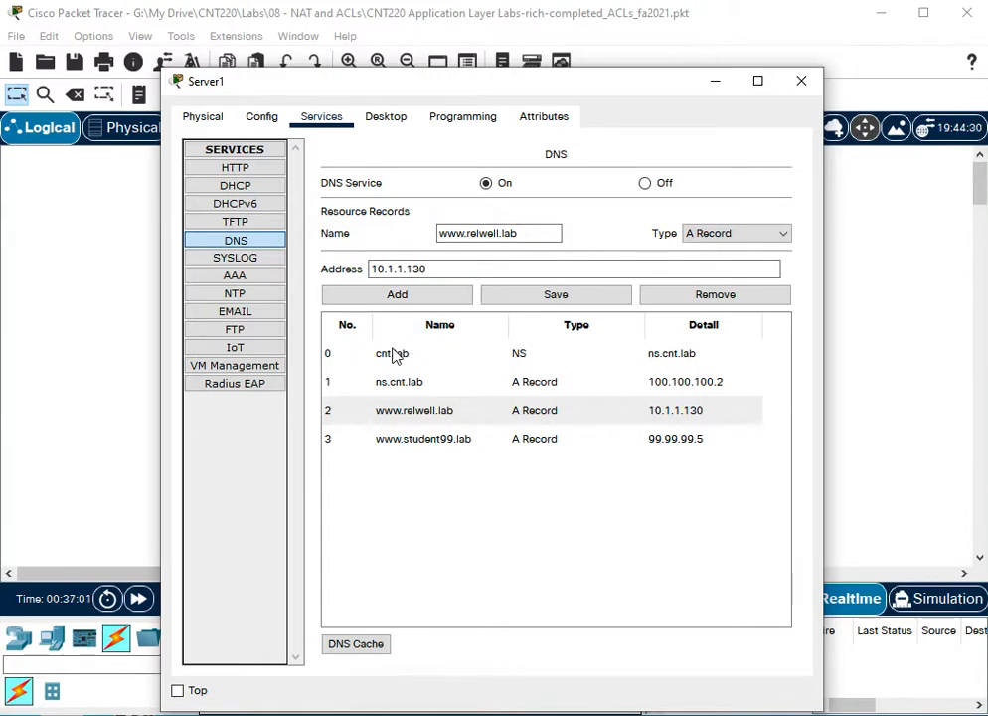
- Review Server1's cnt.lab NS record and ns.cnt.lab A record at 100.100.100.2, then return to PC0
{"action": "left_click", "coordinate": [392, 353]}
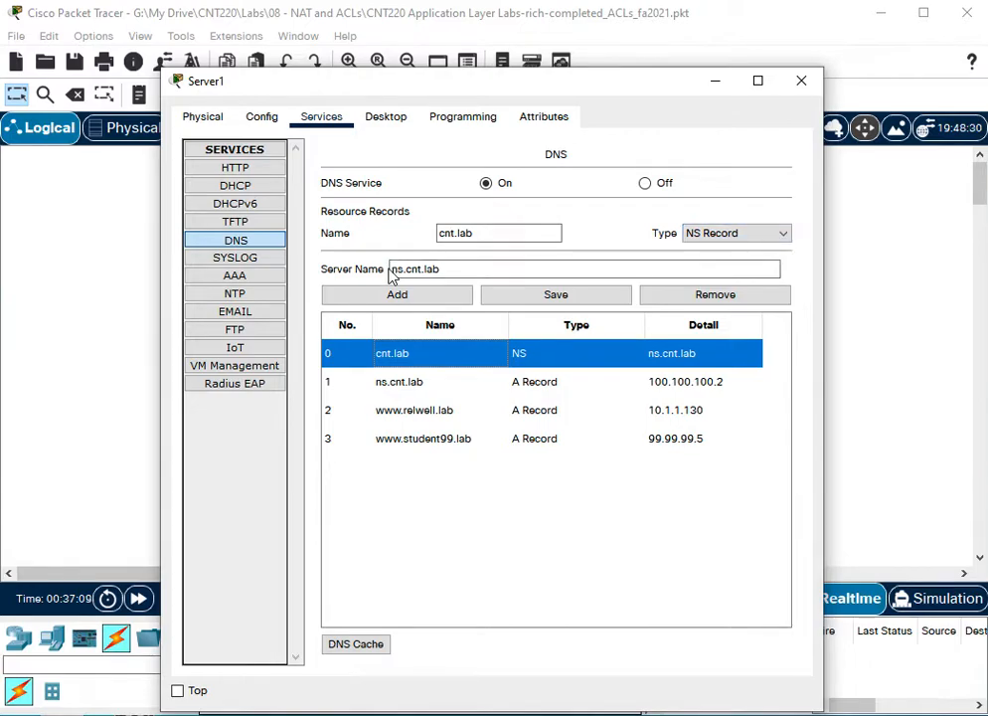
{"action": "mouse_move", "coordinate": [382, 272]}
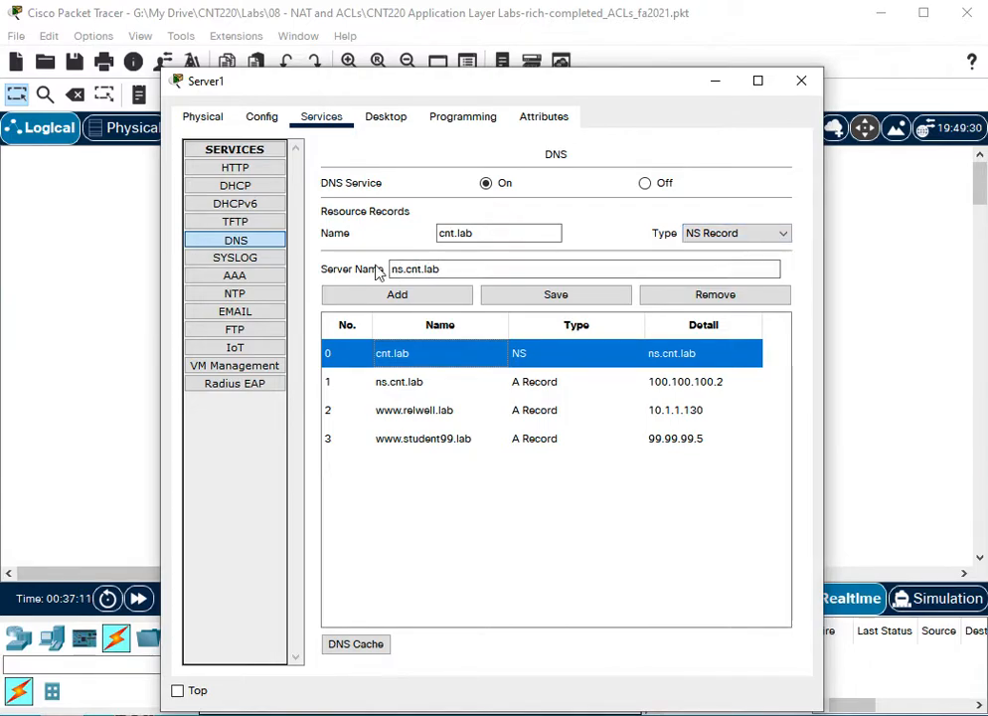
{"action": "mouse_move", "coordinate": [404, 391]}
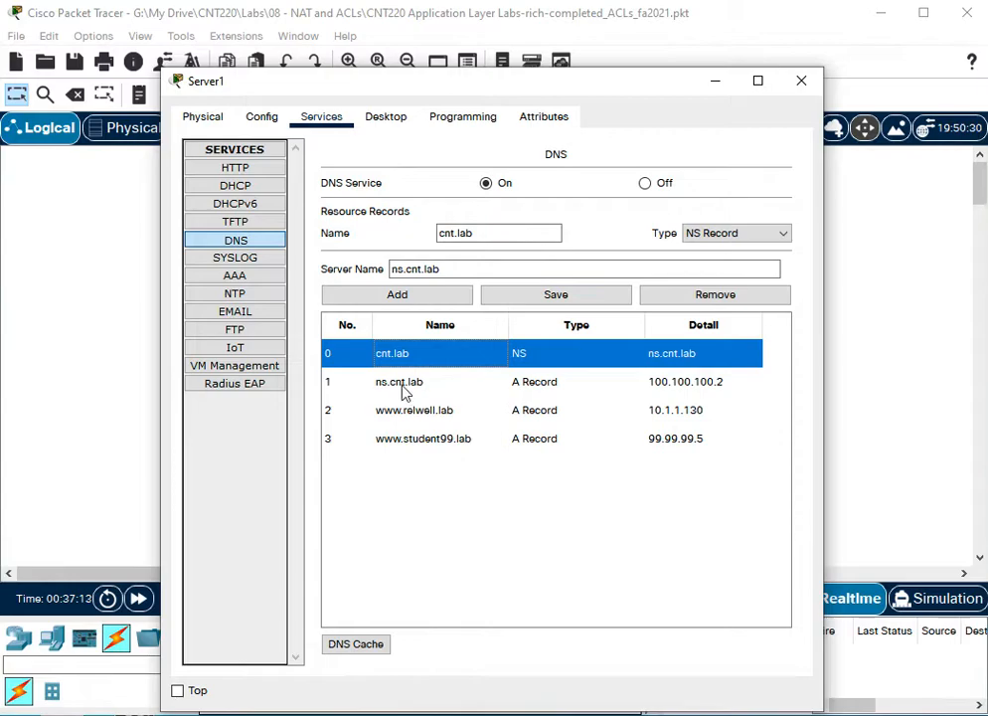
{"action": "left_click", "coordinate": [398, 380]}
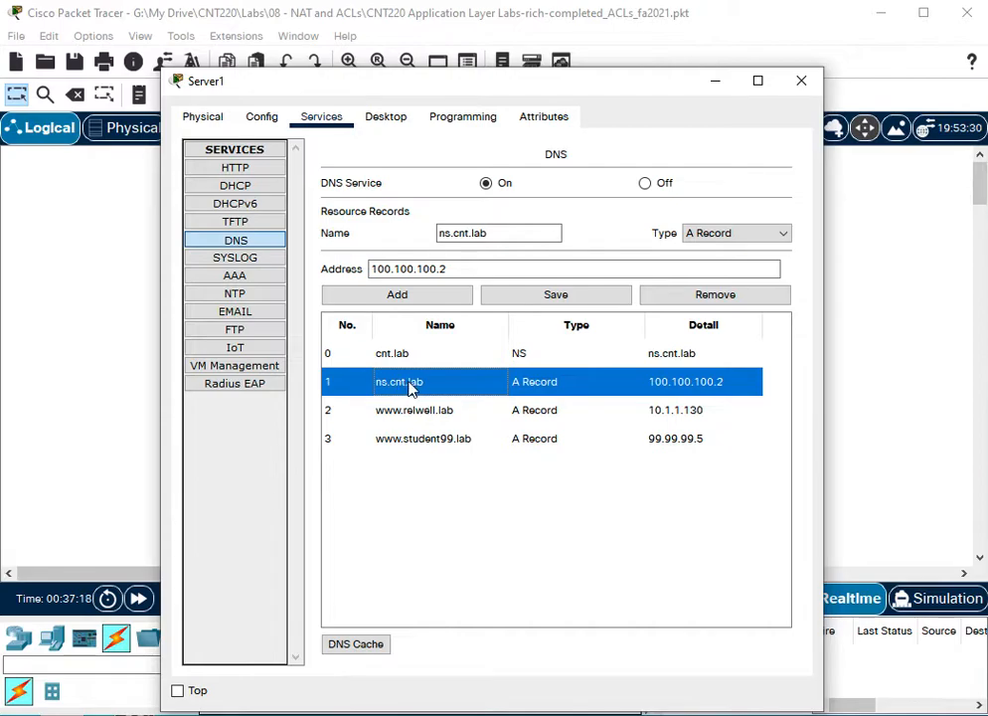
{"action": "mouse_move", "coordinate": [369, 408]}
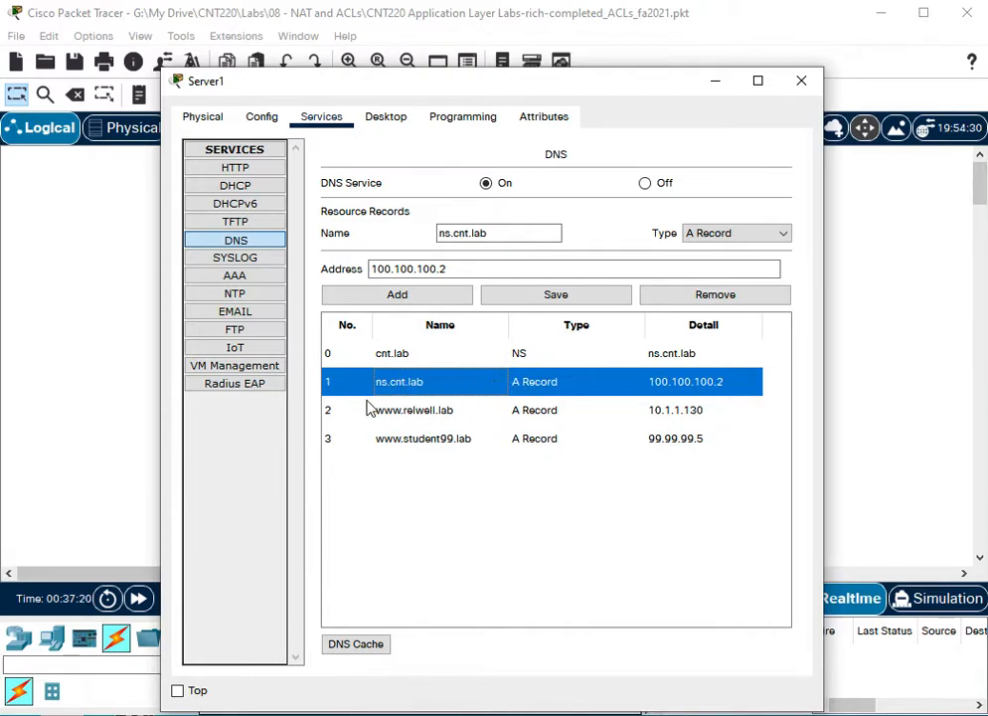
{"action": "left_click", "coordinate": [801, 81]}
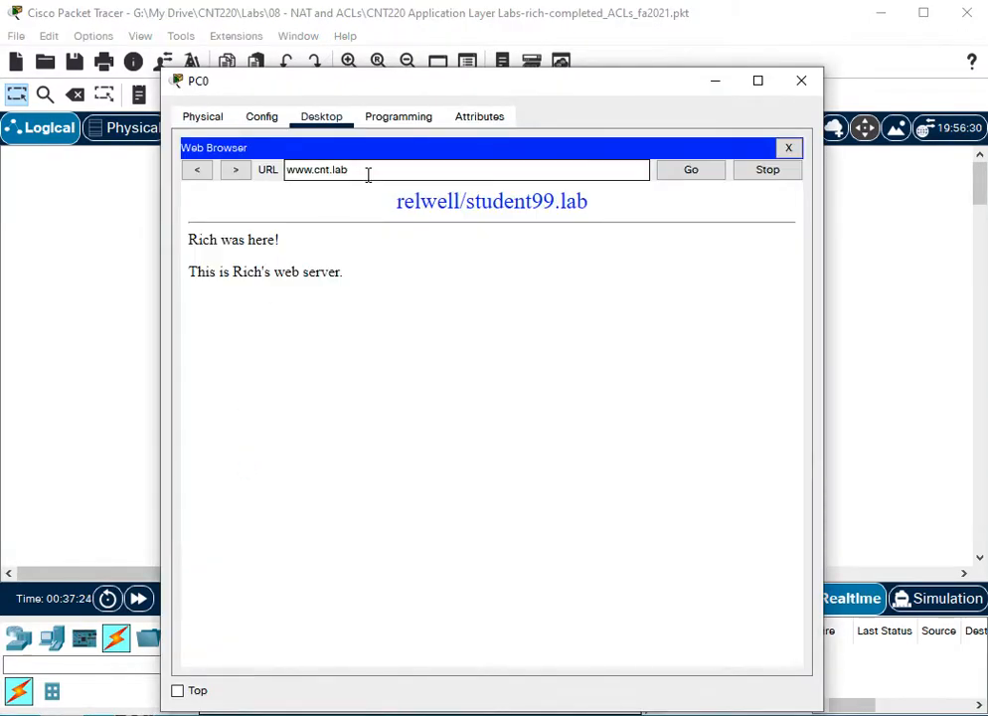
{"action": "left_click", "coordinate": [690, 169]}
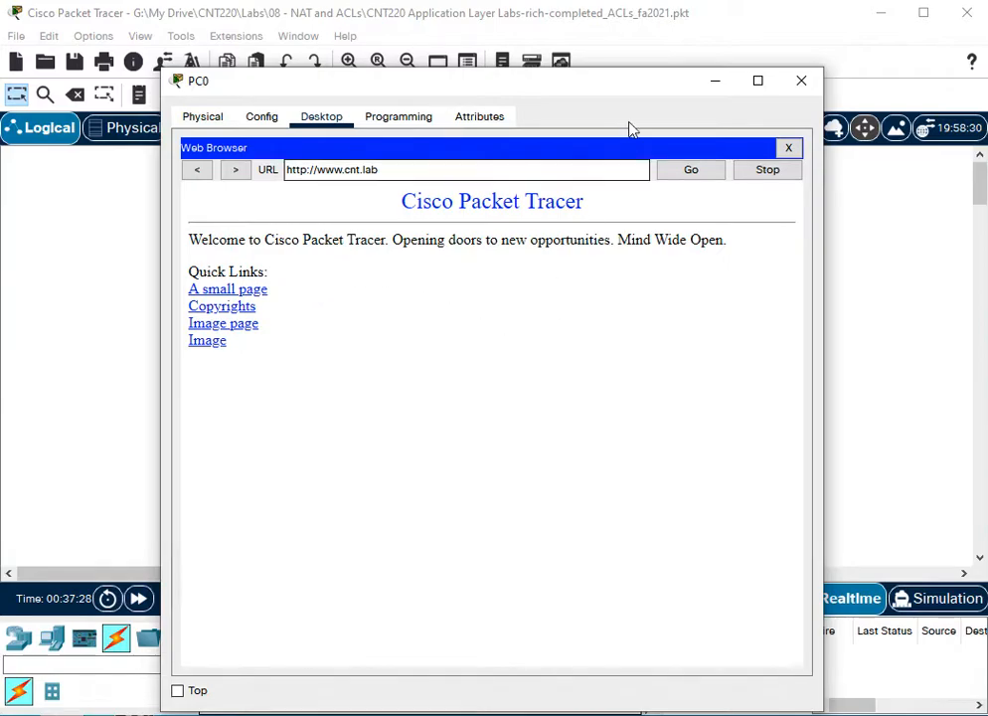
{"action": "left_click", "coordinate": [801, 81]}
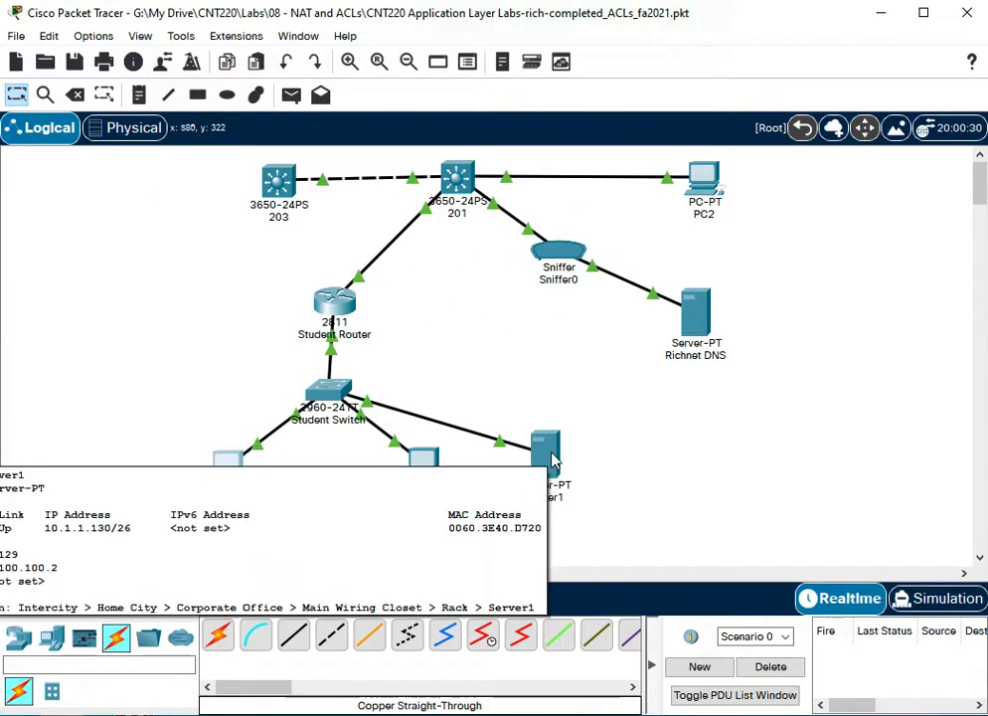
{"action": "double_click", "coordinate": [545, 447]}
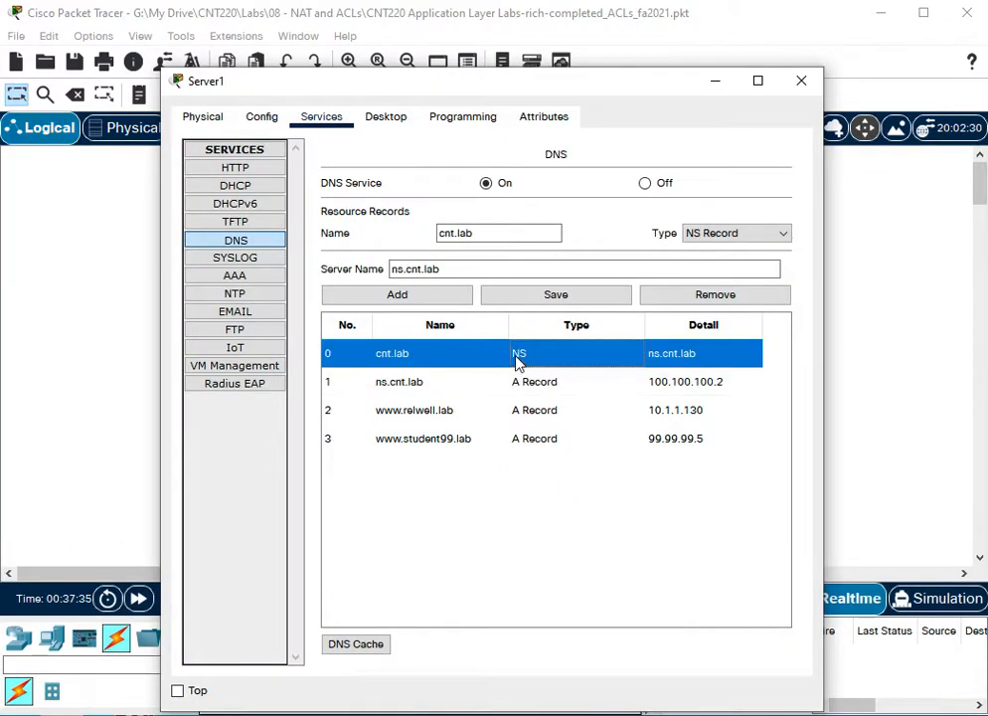
{"action": "left_click", "coordinate": [398, 381]}
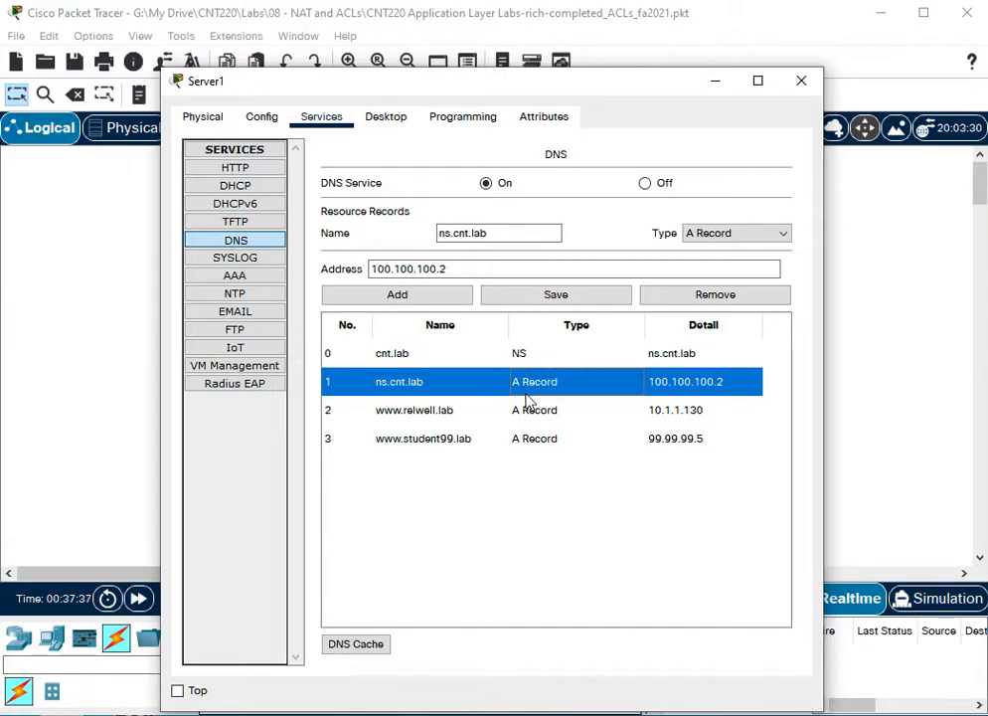
{"action": "left_click", "coordinate": [801, 81]}
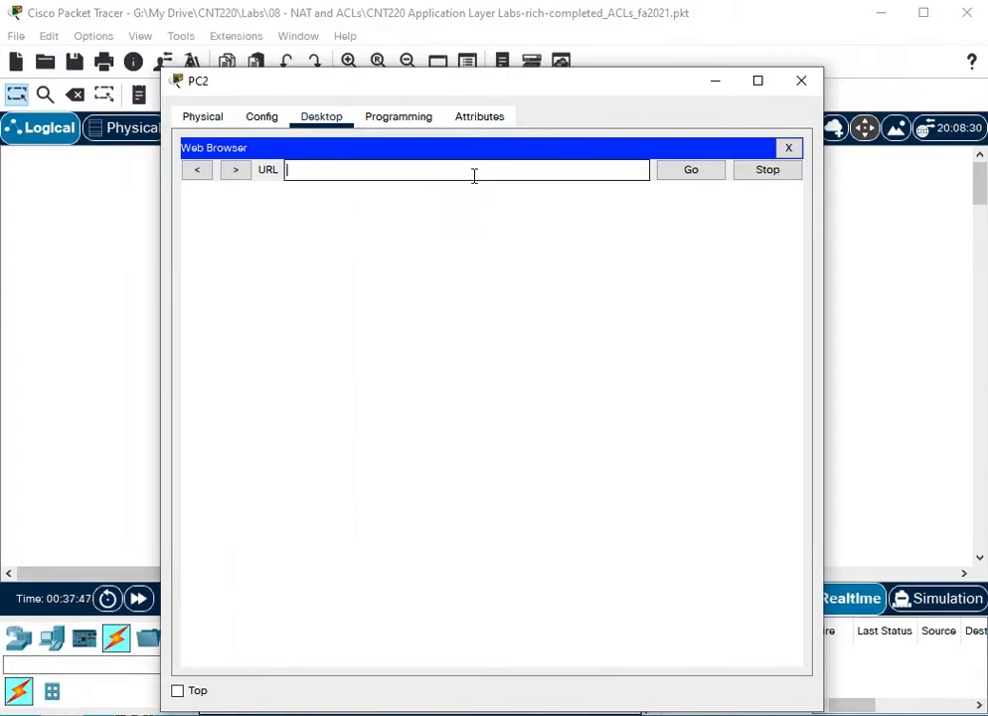
{"action": "type", "text": "www.student99.lab"}
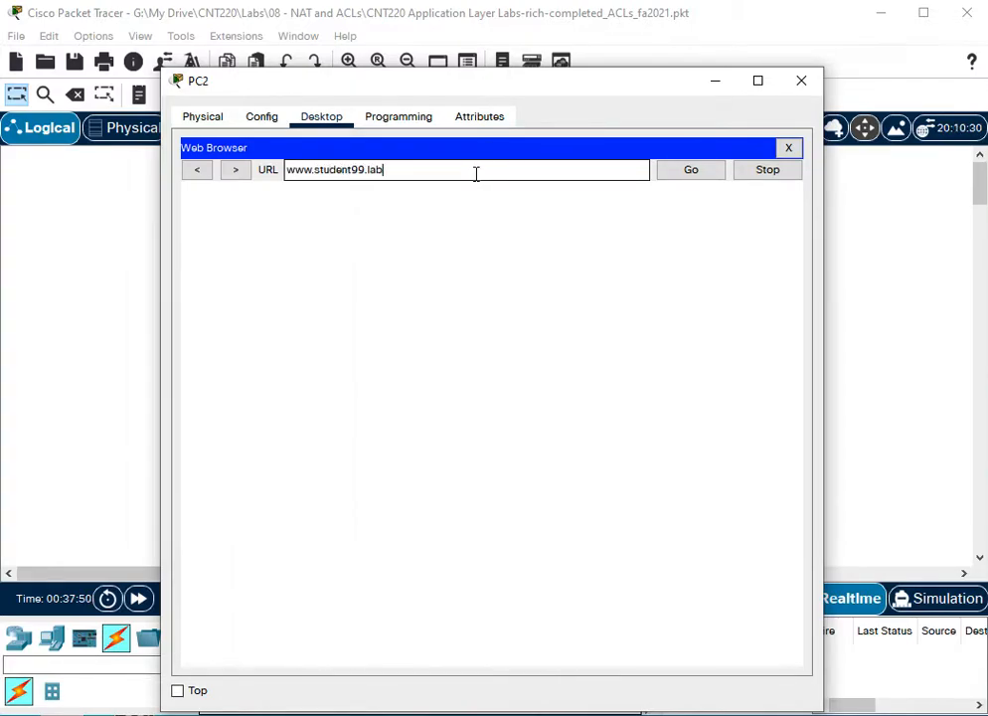
- Review Richnet DNS's student99.lab NS record and ns.student99.lab A record at 99.99.99.5, then close it
{"action": "left_click", "coordinate": [690, 169]}
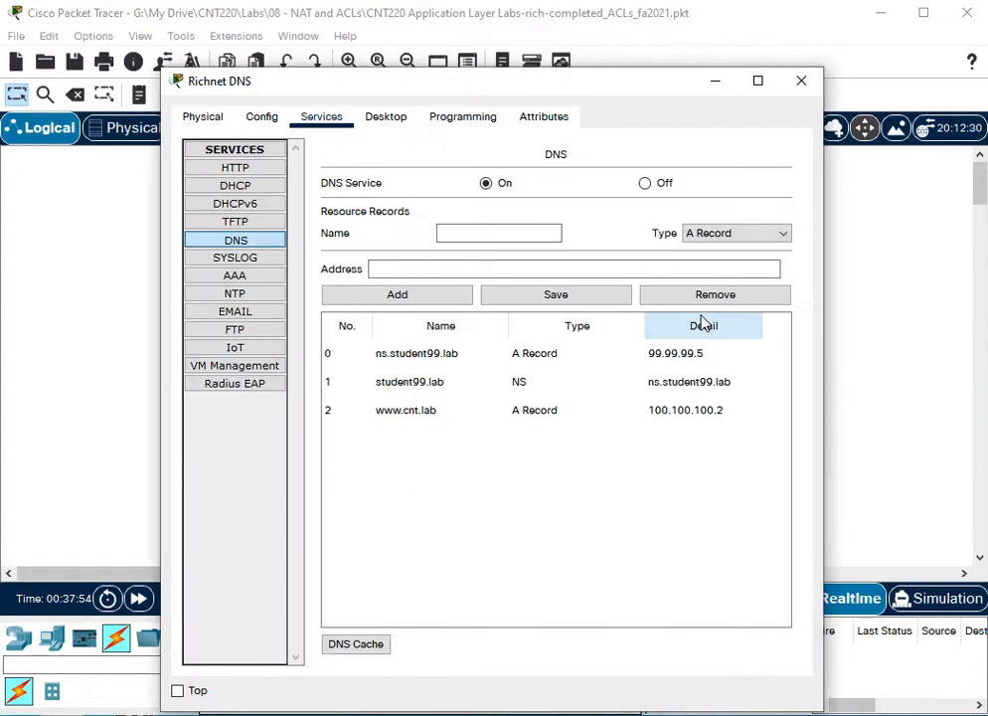
{"action": "left_click", "coordinate": [408, 380]}
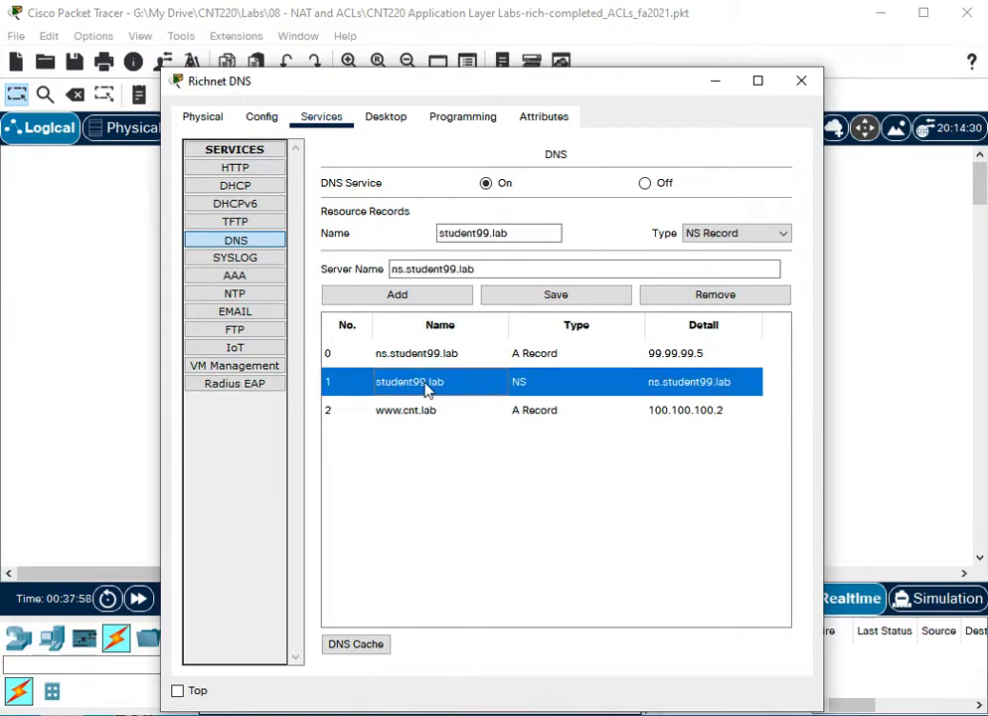
{"action": "left_click", "coordinate": [415, 353]}
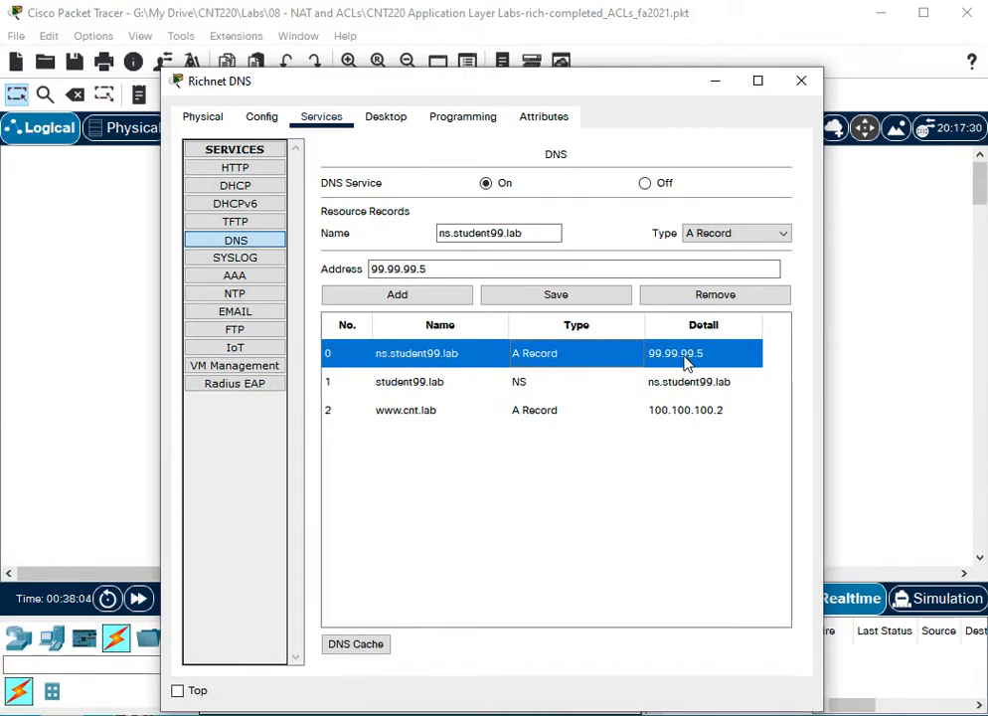
{"action": "left_click", "coordinate": [801, 81]}
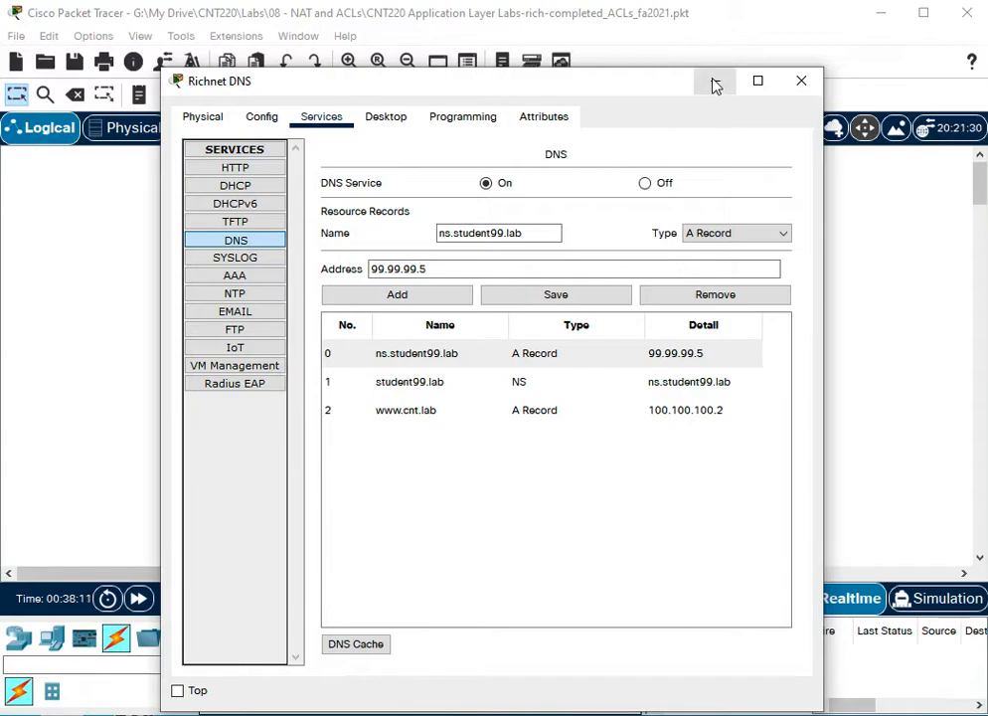
{"action": "mouse_move", "coordinate": [714, 80]}
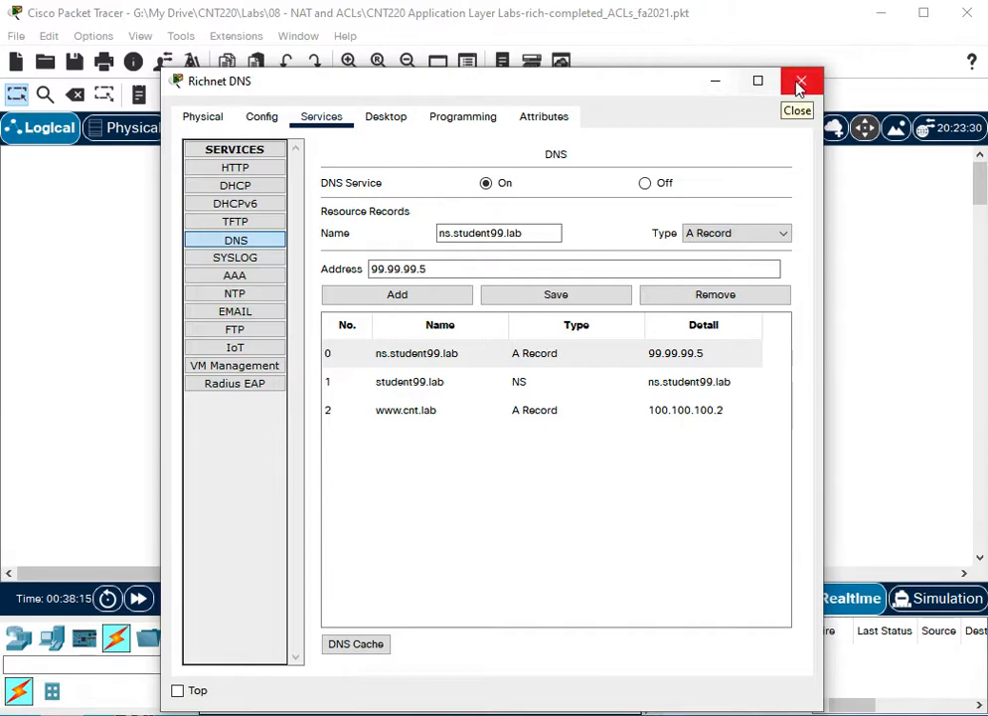
{"action": "left_click", "coordinate": [801, 82]}
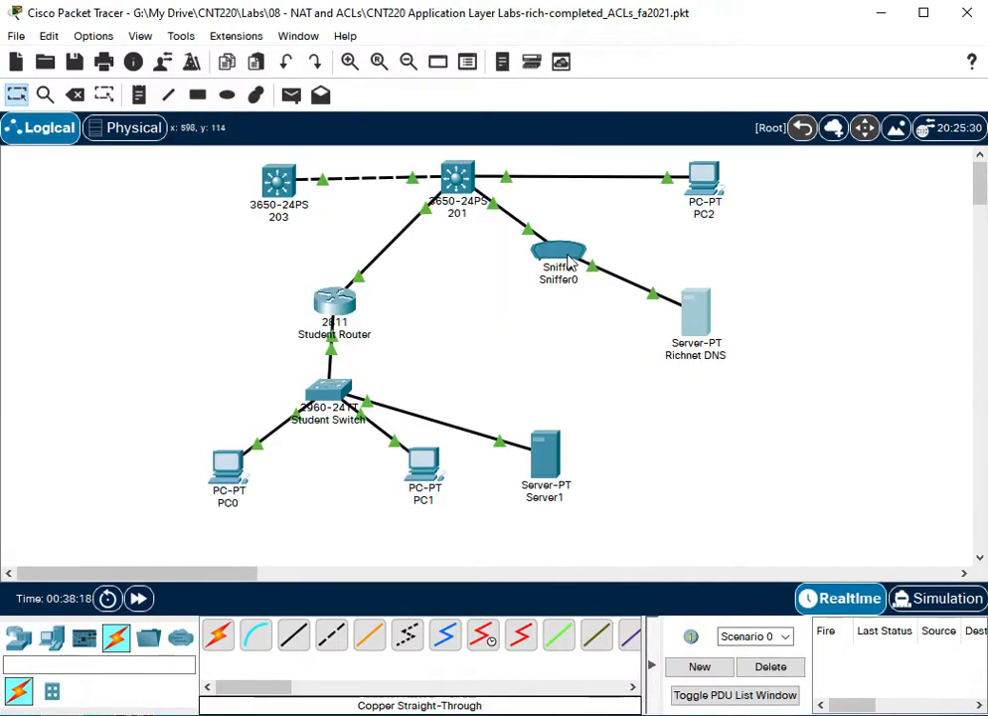
{"action": "double_click", "coordinate": [557, 251]}
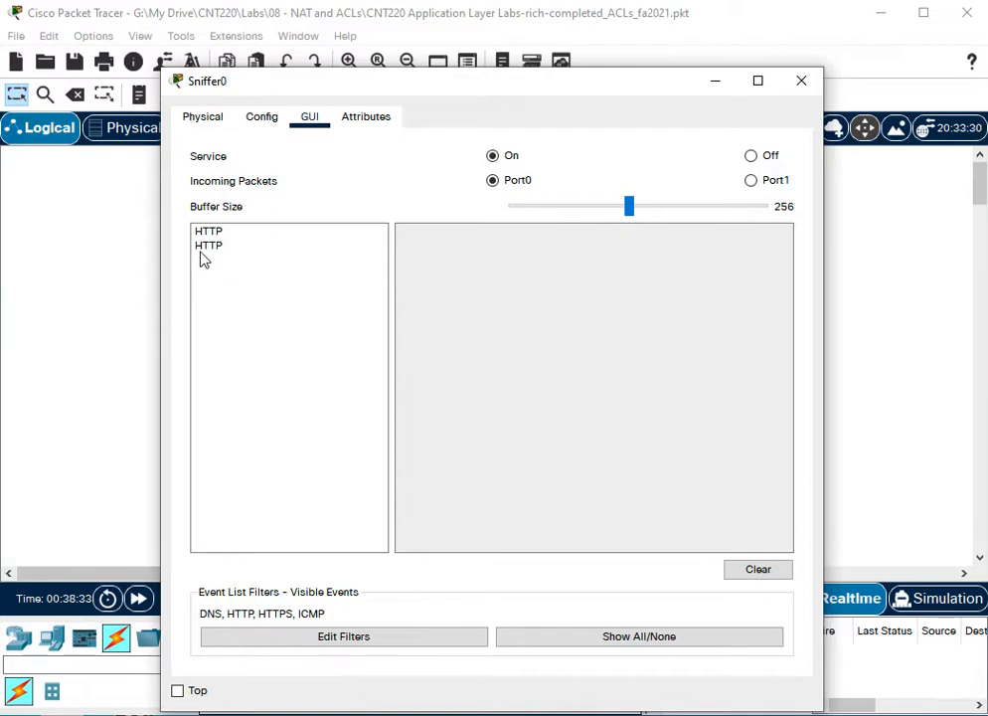
{"action": "left_click", "coordinate": [208, 245]}
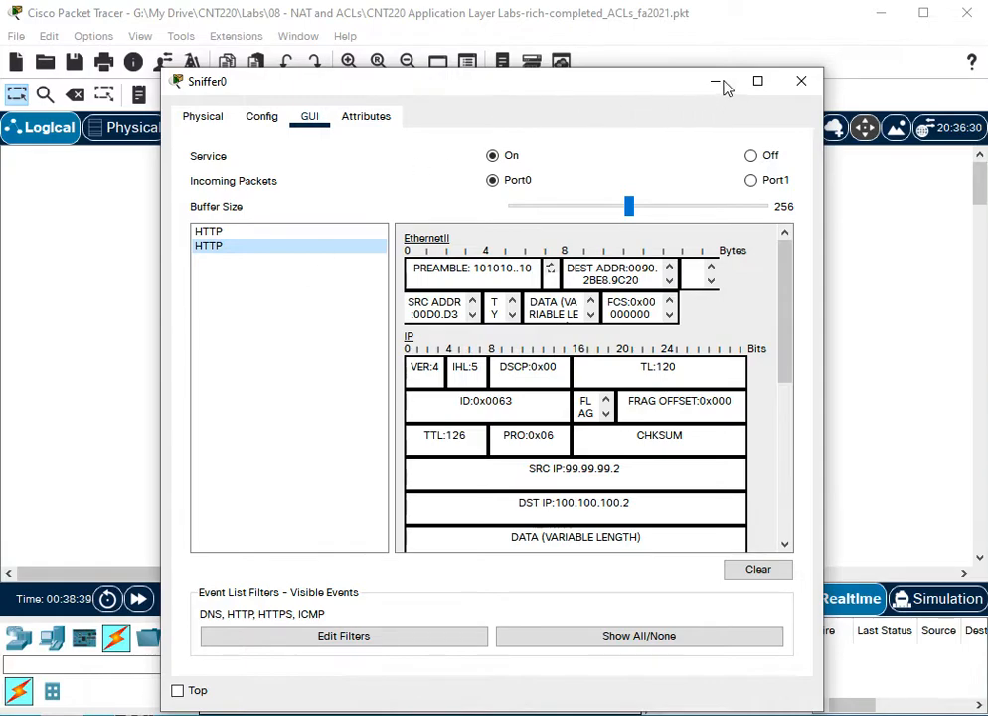
{"action": "mouse_move", "coordinate": [206, 621]}
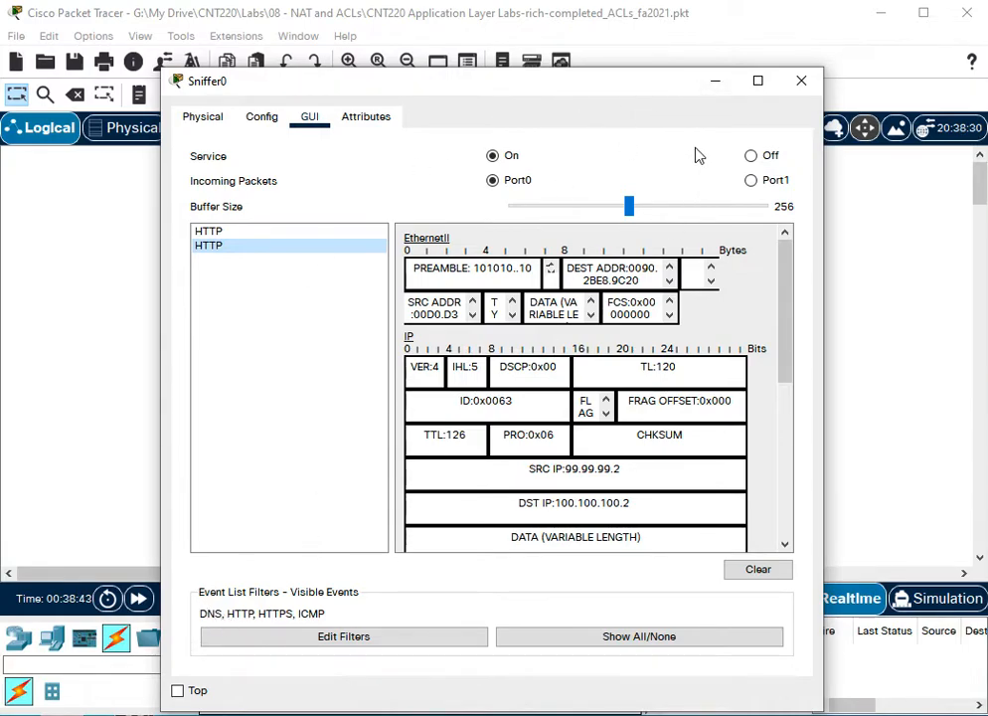
{"action": "left_click", "coordinate": [801, 81]}
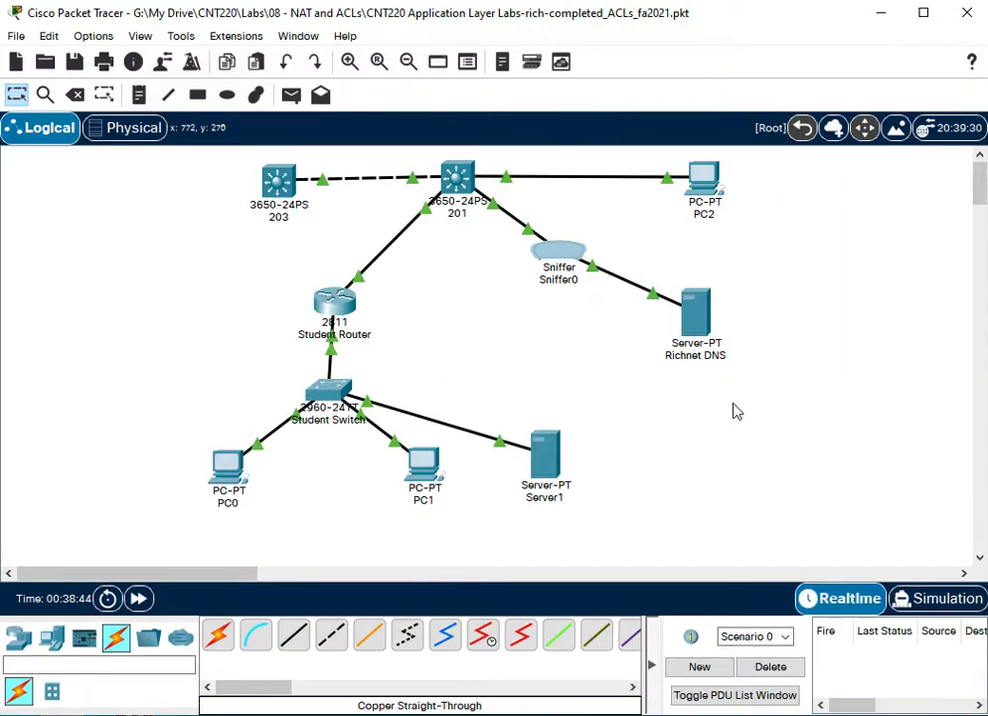
{"action": "double_click", "coordinate": [545, 467]}
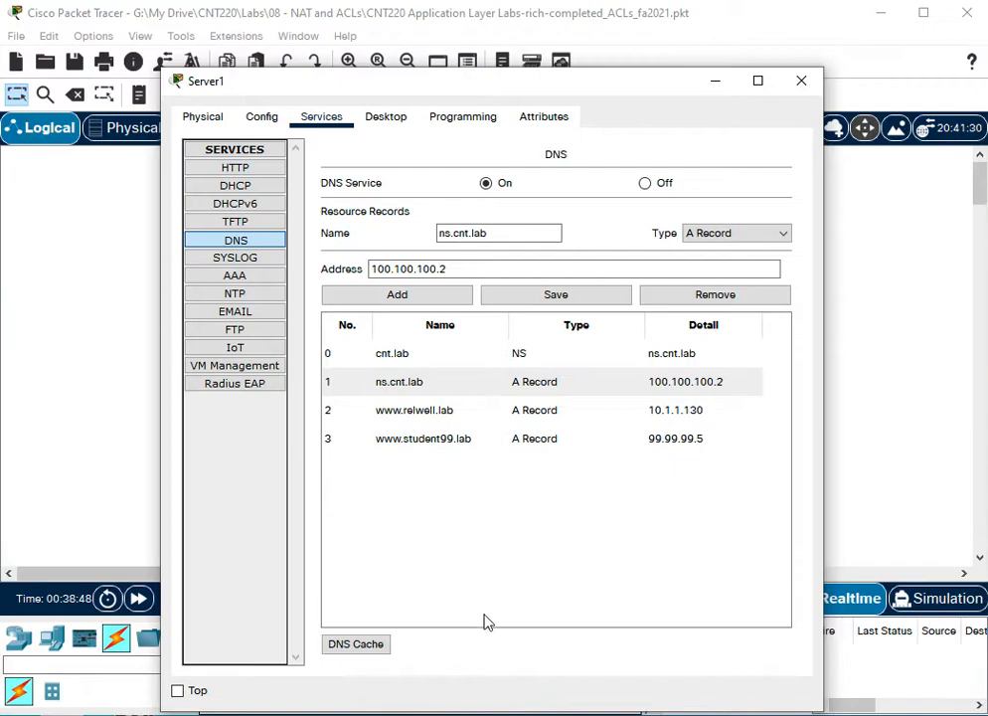
{"action": "left_click", "coordinate": [355, 643]}
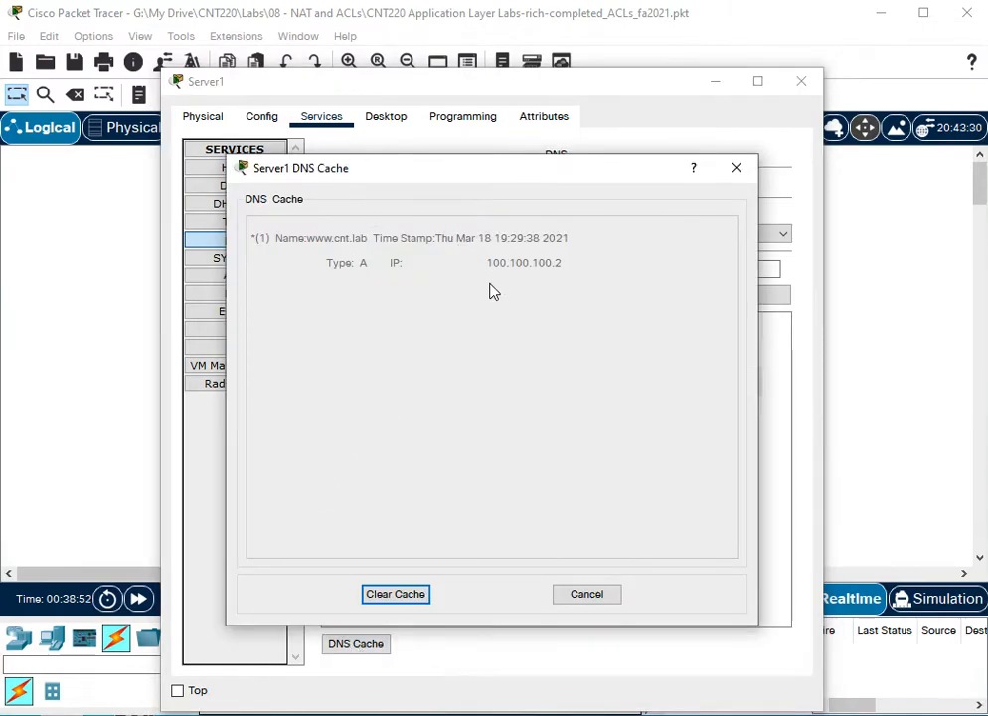
{"action": "mouse_move", "coordinate": [482, 411]}
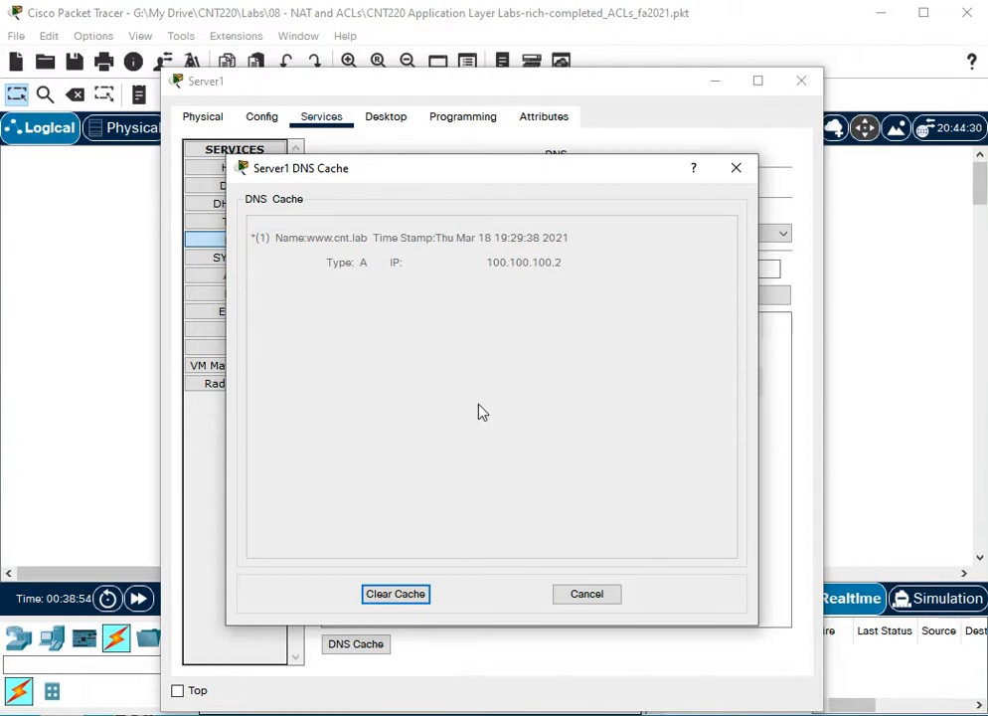
{"action": "mouse_move", "coordinate": [479, 409]}
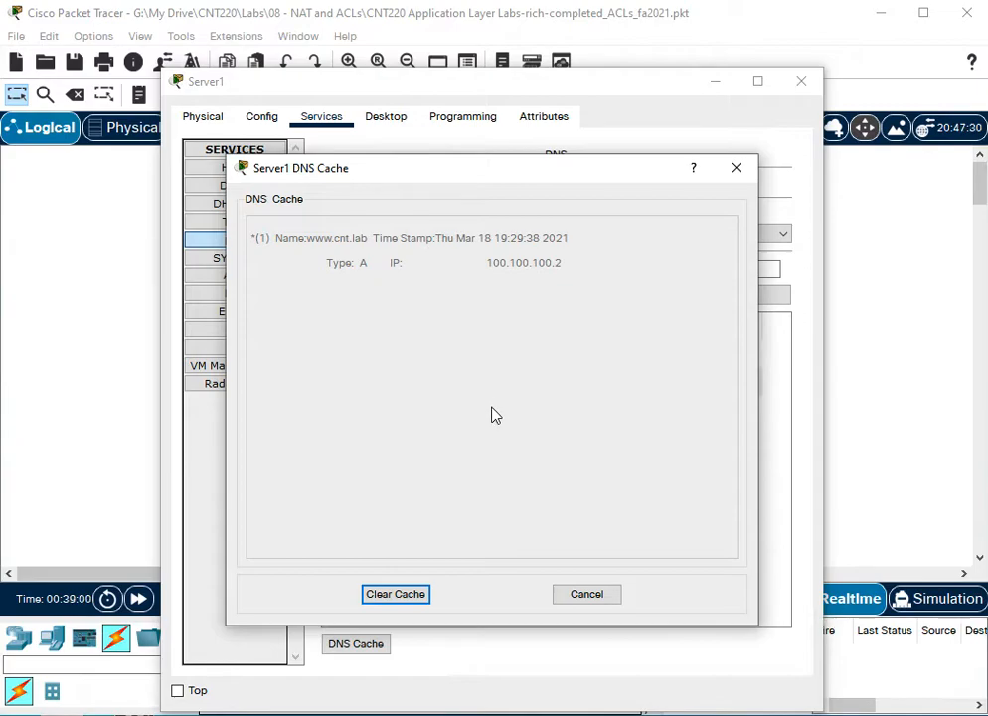
{"action": "mouse_move", "coordinate": [507, 416]}
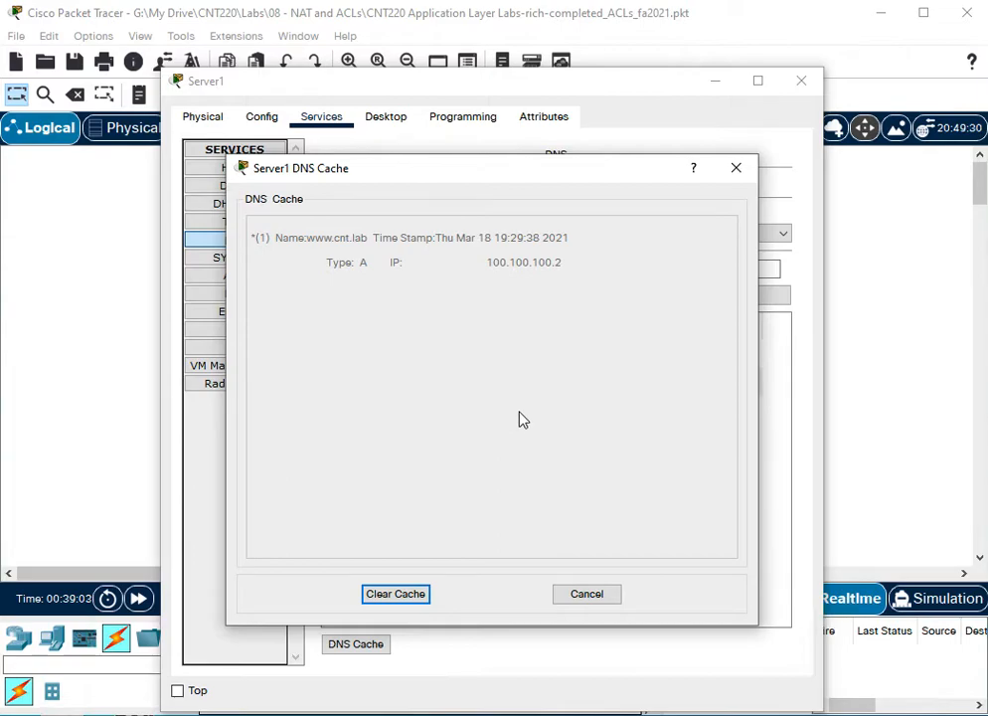
{"action": "mouse_move", "coordinate": [482, 592]}
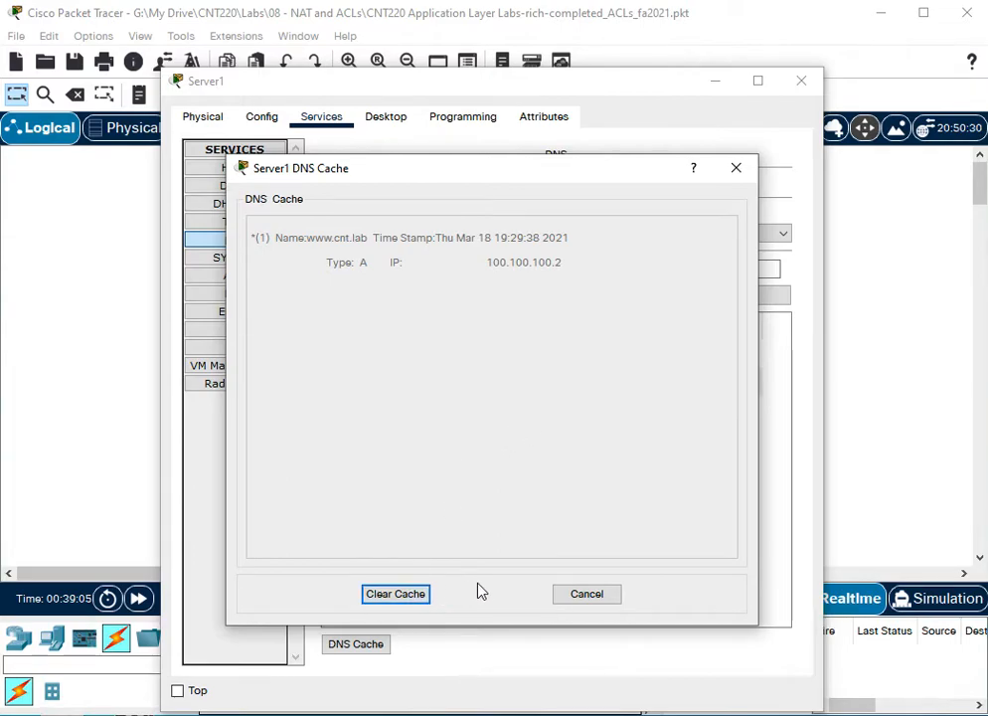
{"action": "mouse_move", "coordinate": [487, 598]}
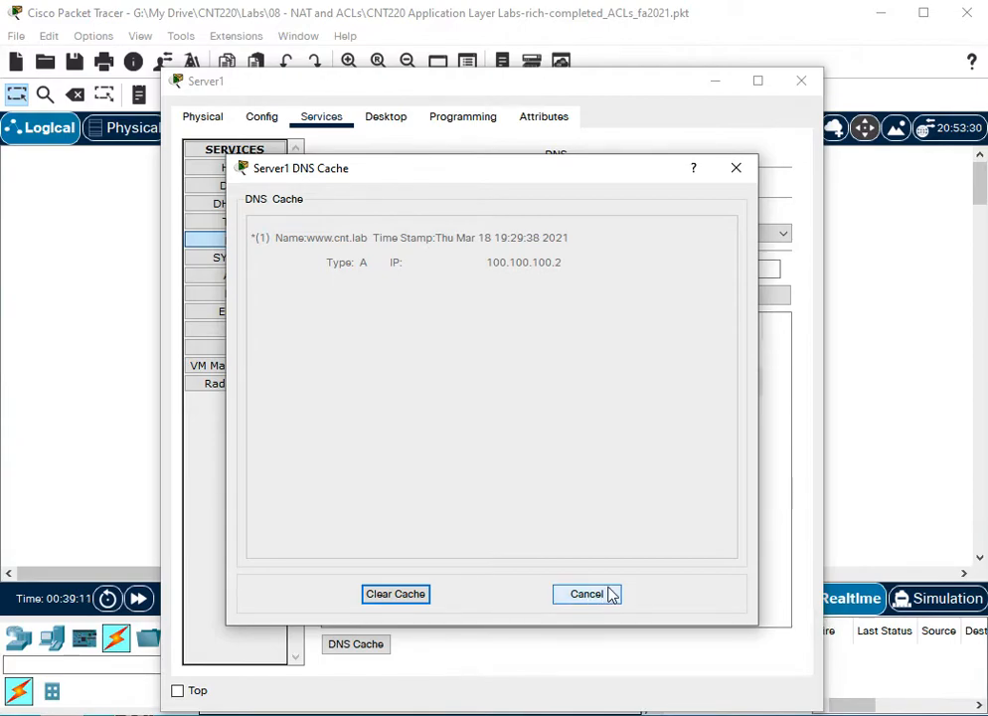
{"action": "left_click", "coordinate": [586, 593]}
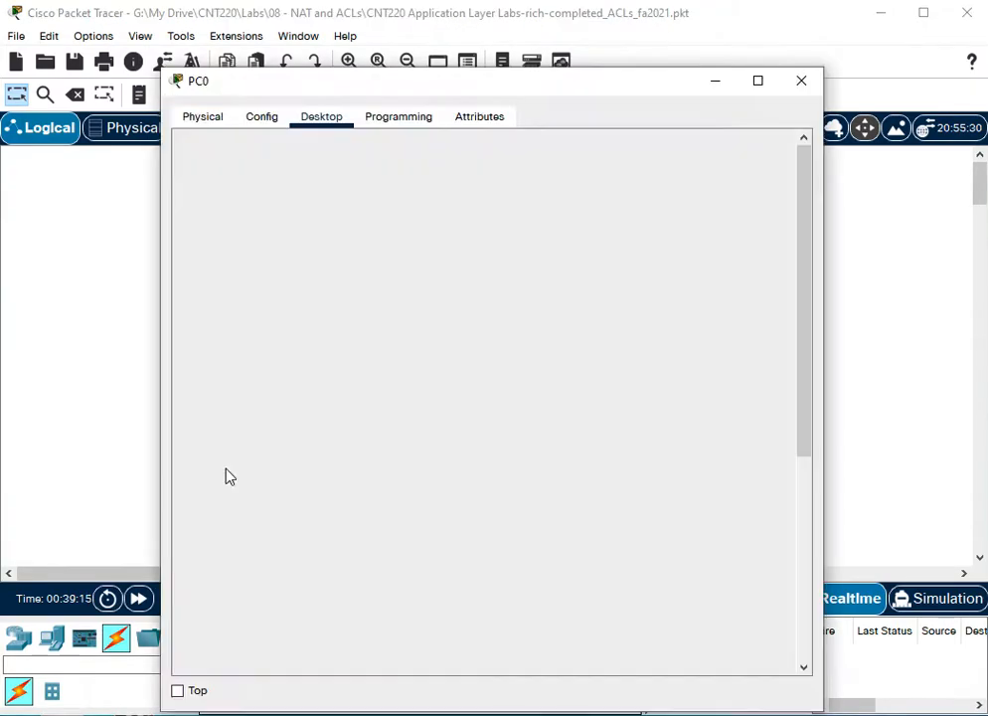
{"action": "left_click", "coordinate": [690, 169]}
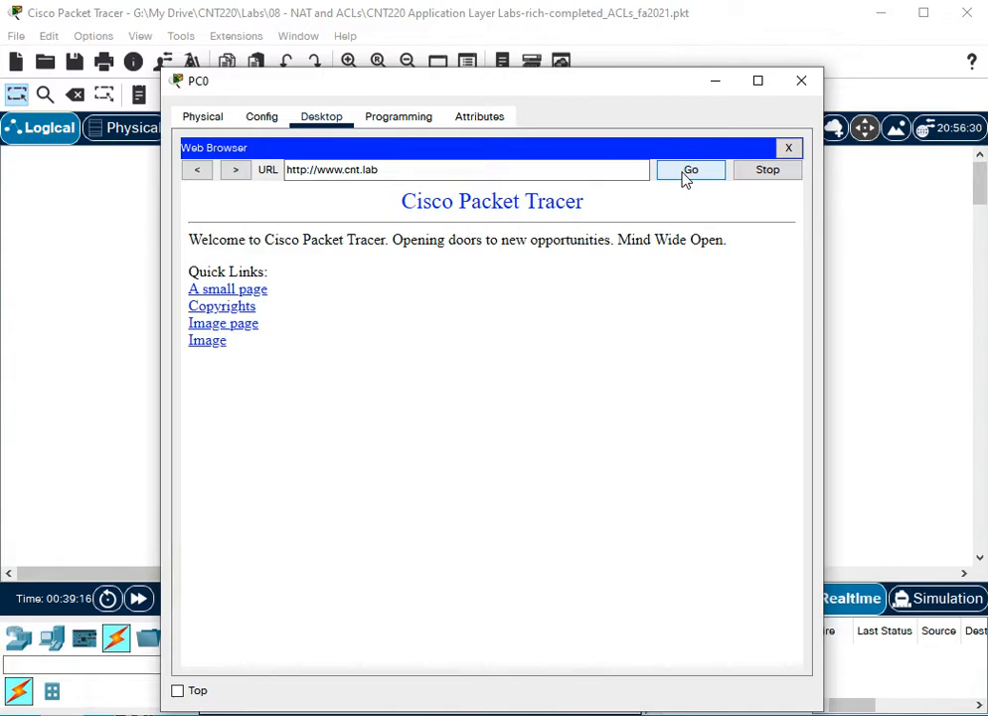
{"action": "left_click", "coordinate": [801, 80]}
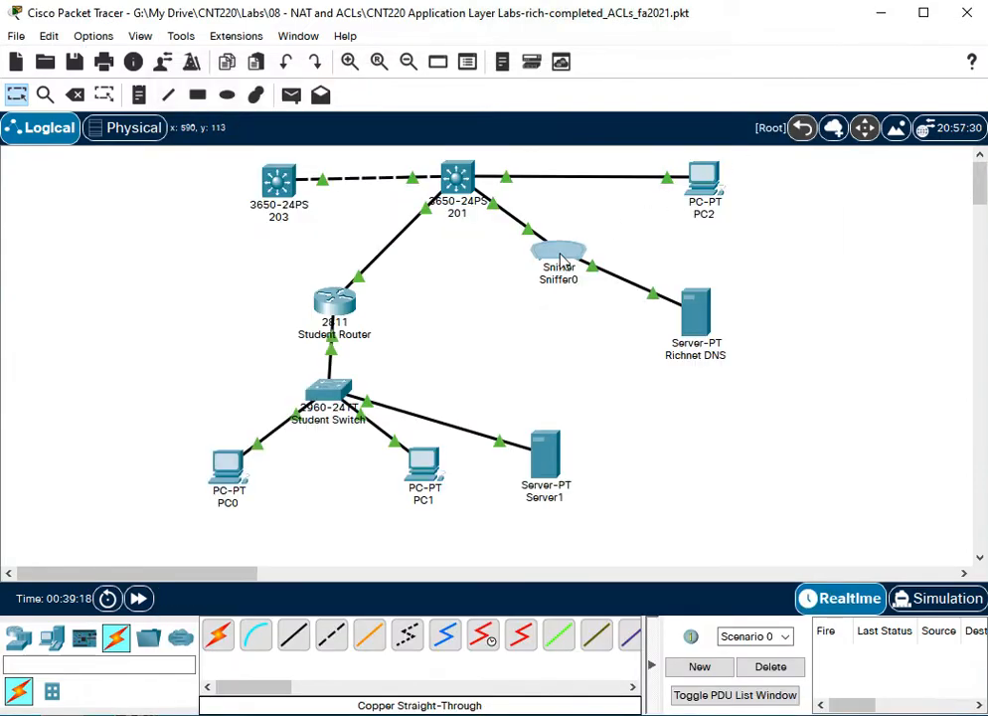
{"action": "double_click", "coordinate": [557, 252]}
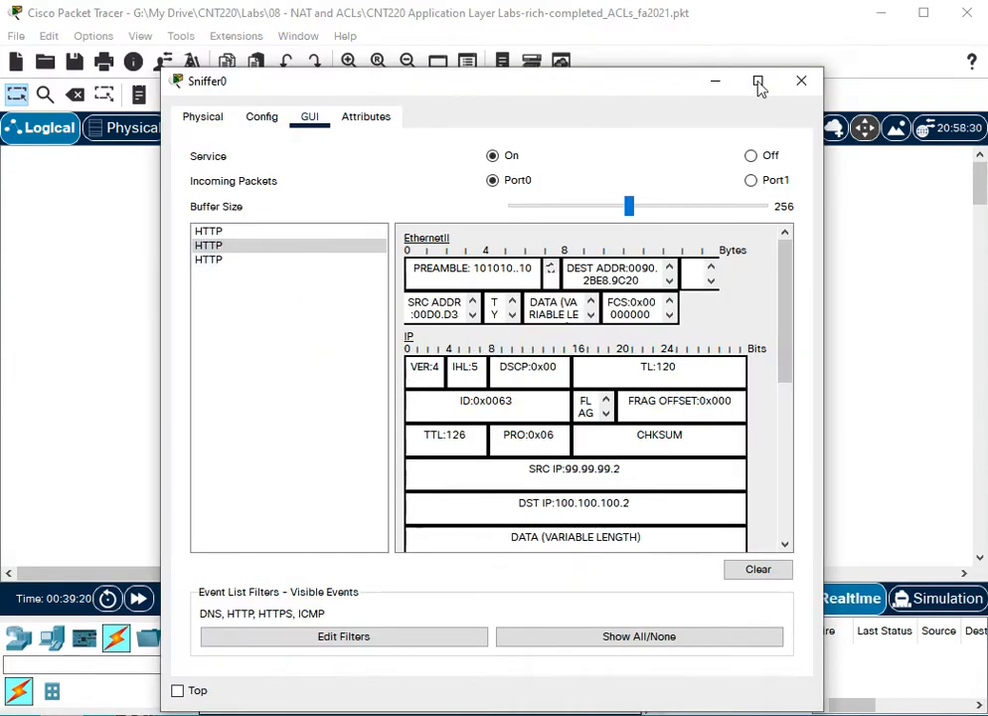
{"action": "left_click", "coordinate": [801, 81]}
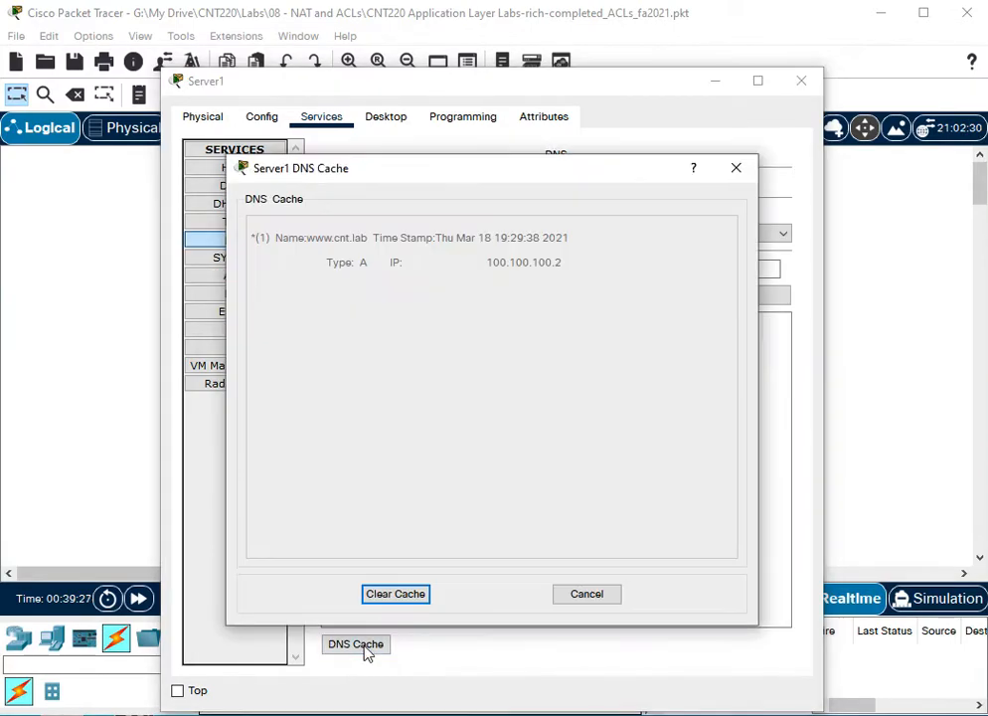
{"action": "left_click", "coordinate": [394, 593]}
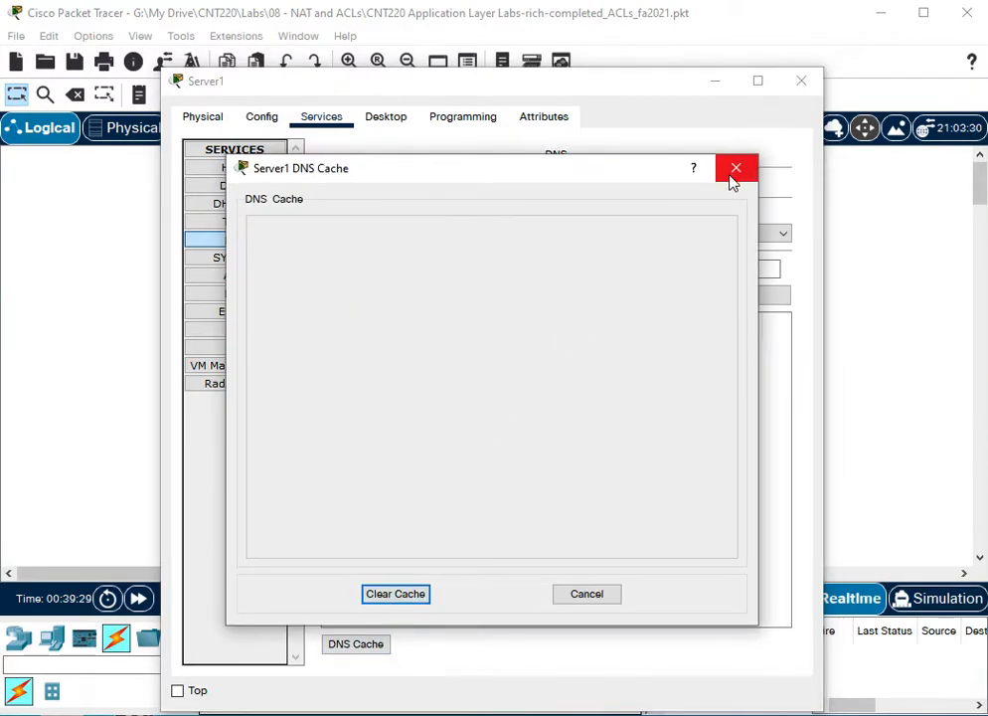
{"action": "left_click", "coordinate": [735, 168]}
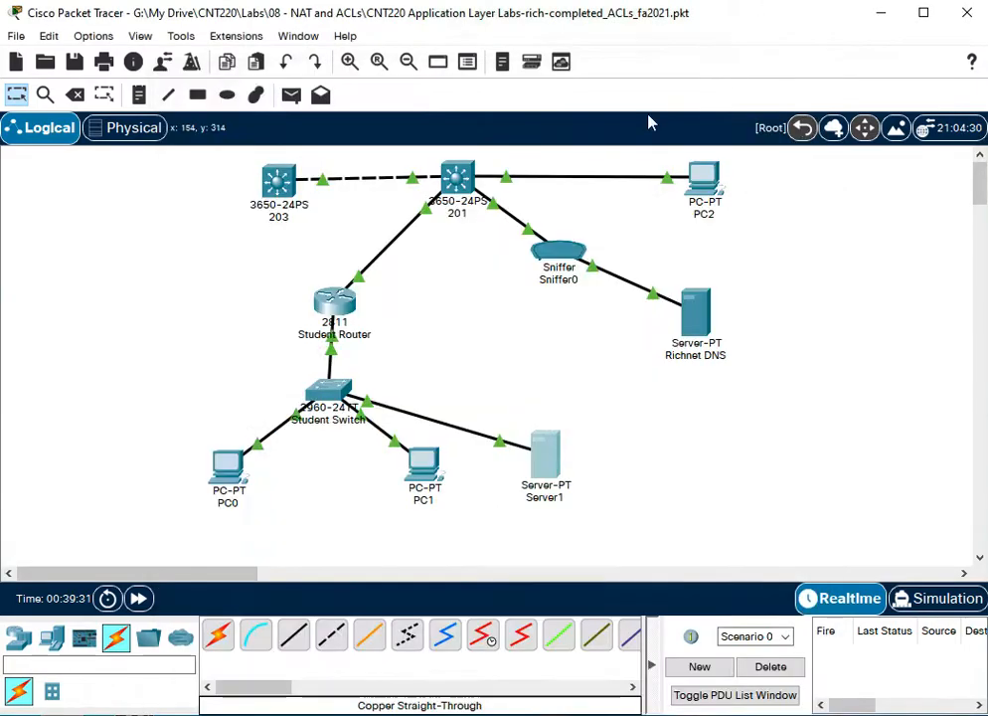
{"action": "double_click", "coordinate": [227, 467]}
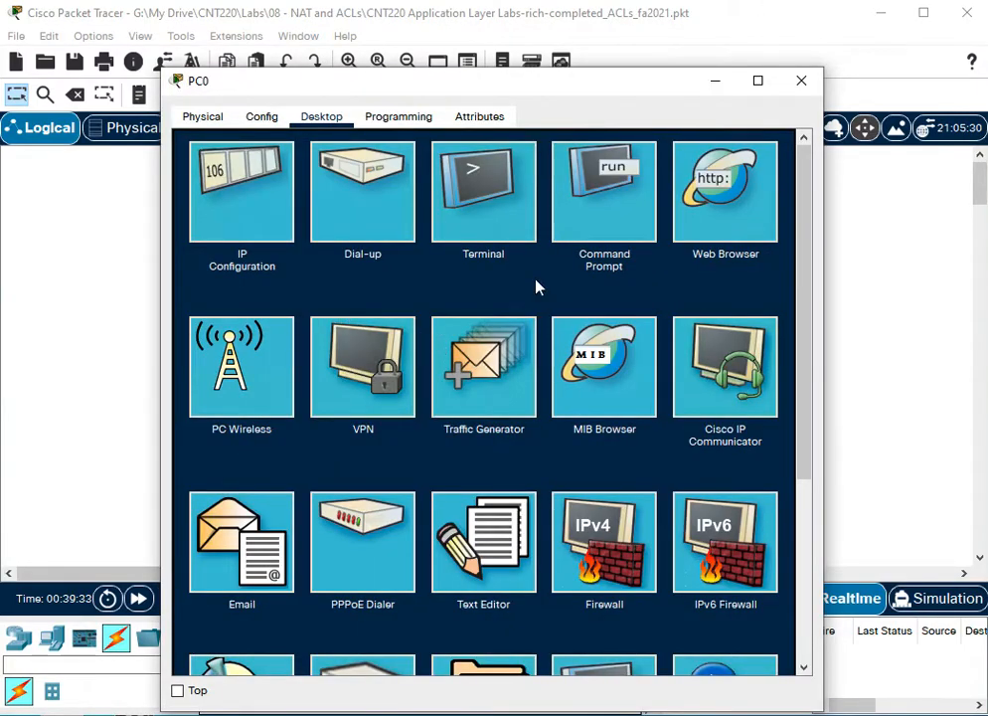
{"action": "double_click", "coordinate": [724, 191]}
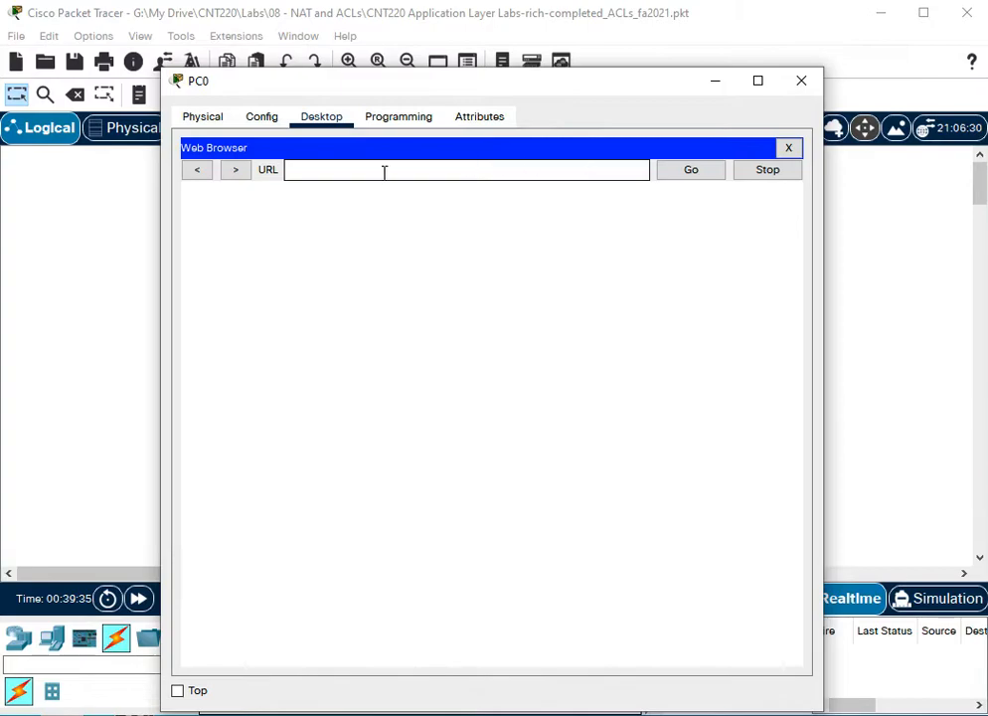
{"action": "type", "text": "www.cnt.lab"}
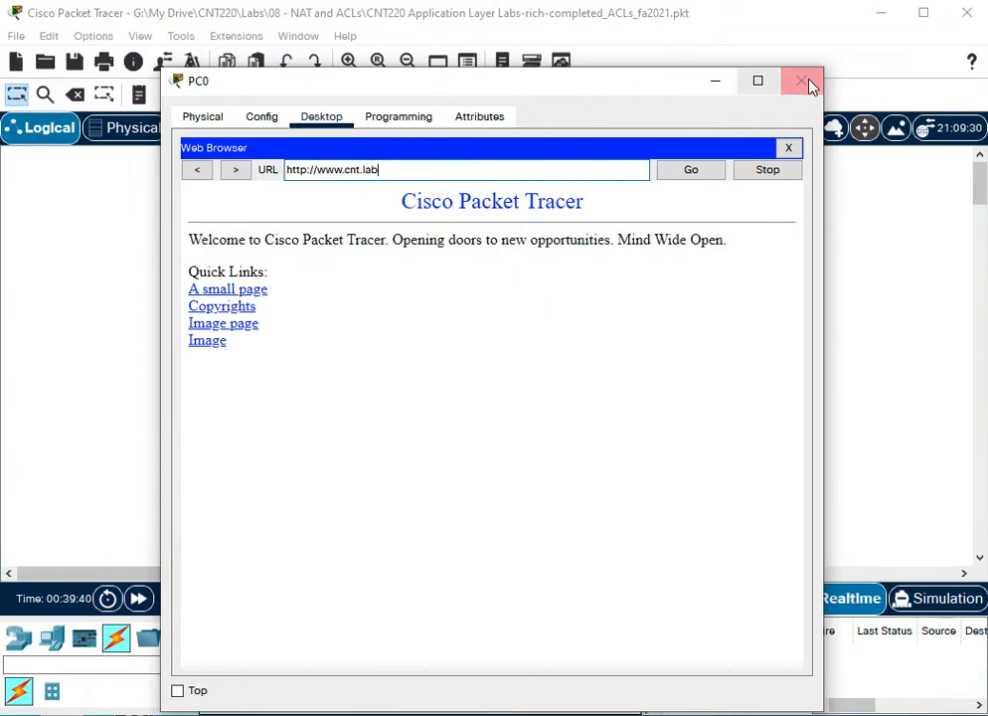
- Inspect Sniffer0's new DNS query to 100.100.100.2 on port 53, then return to the topology
{"action": "left_click", "coordinate": [802, 80]}
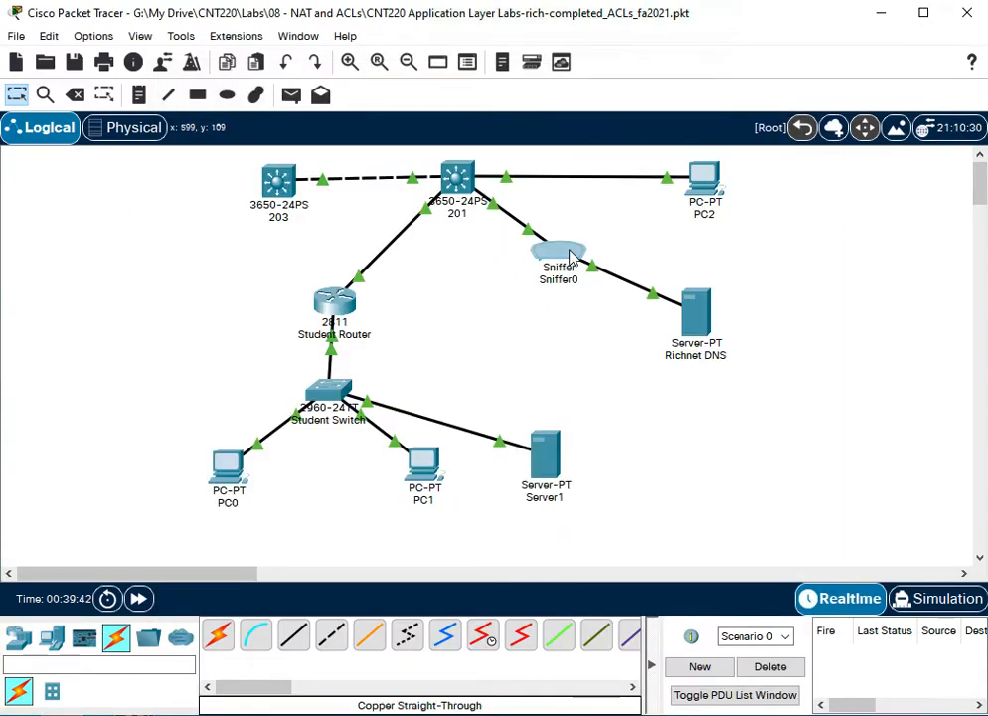
{"action": "left_click", "coordinate": [558, 254]}
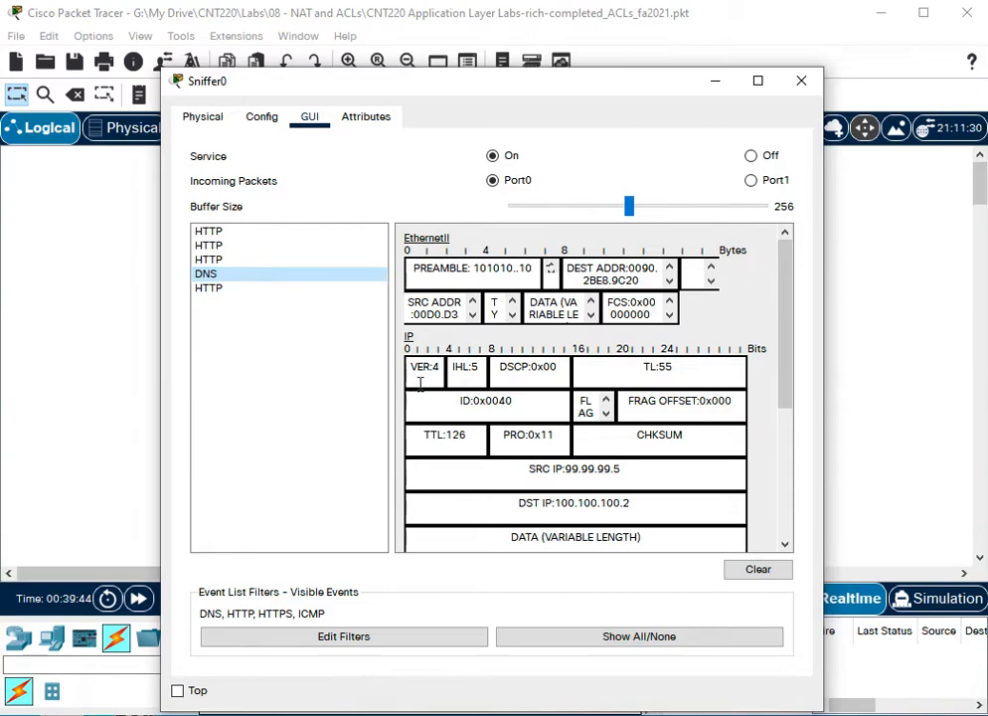
{"action": "scroll", "scroll_direction": "down", "scroll_amount": 3}
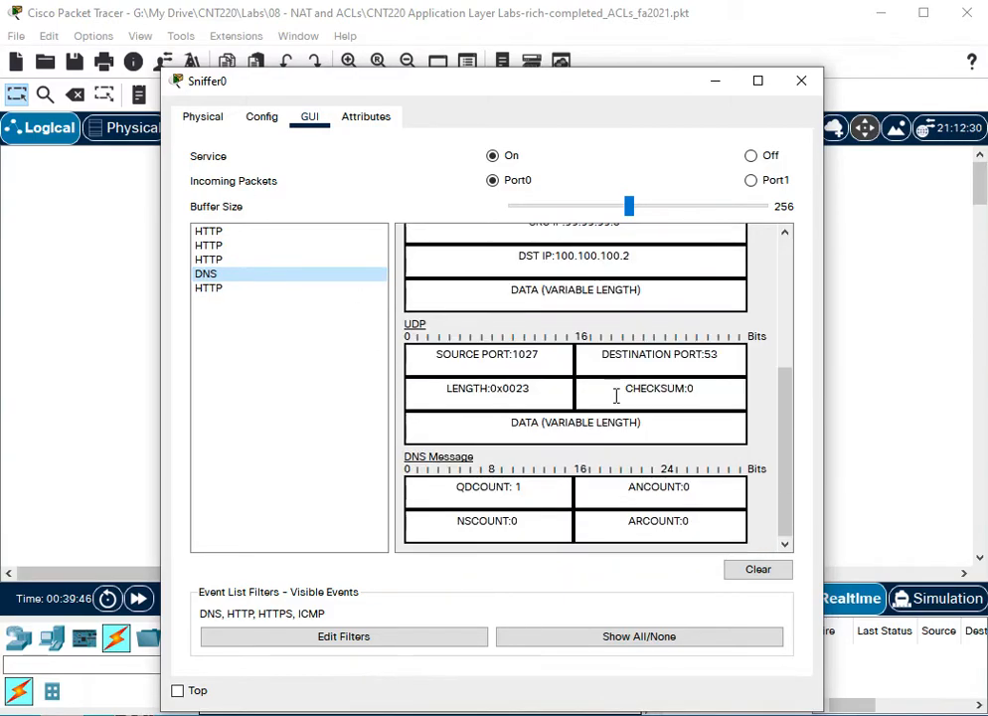
{"action": "left_click", "coordinate": [801, 81]}
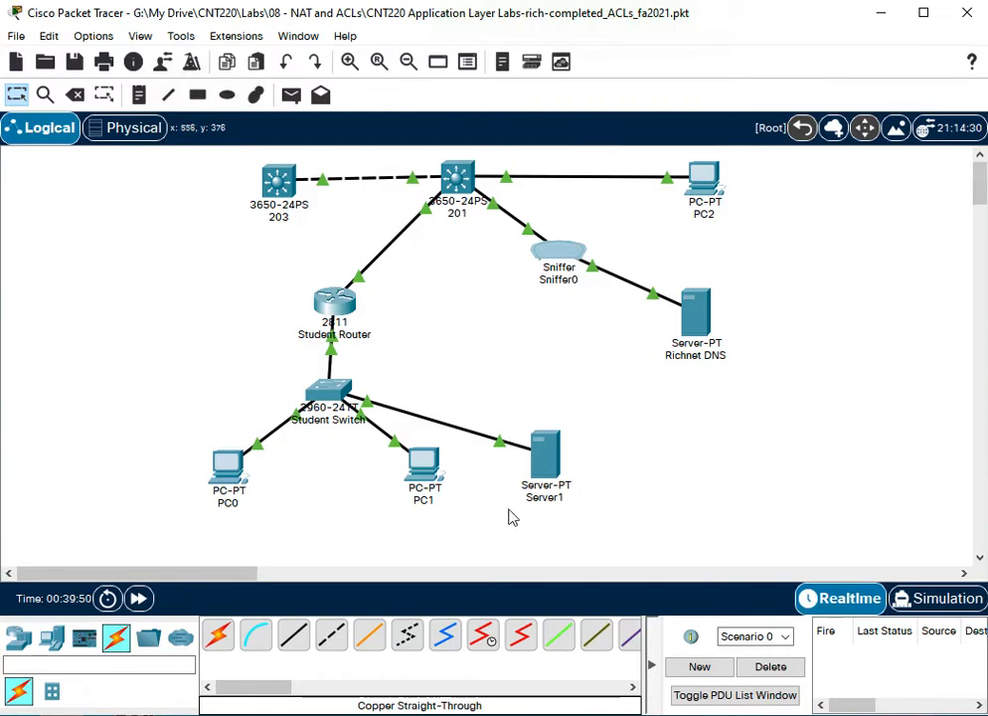
{"action": "mouse_move", "coordinate": [497, 540]}
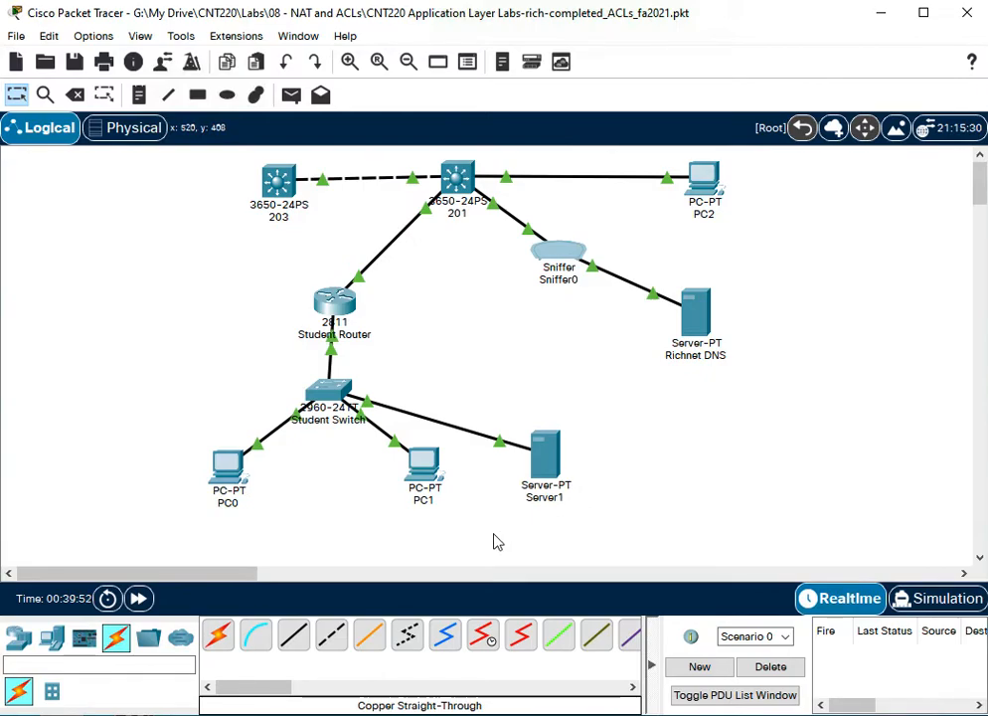
{"action": "mouse_move", "coordinate": [515, 527]}
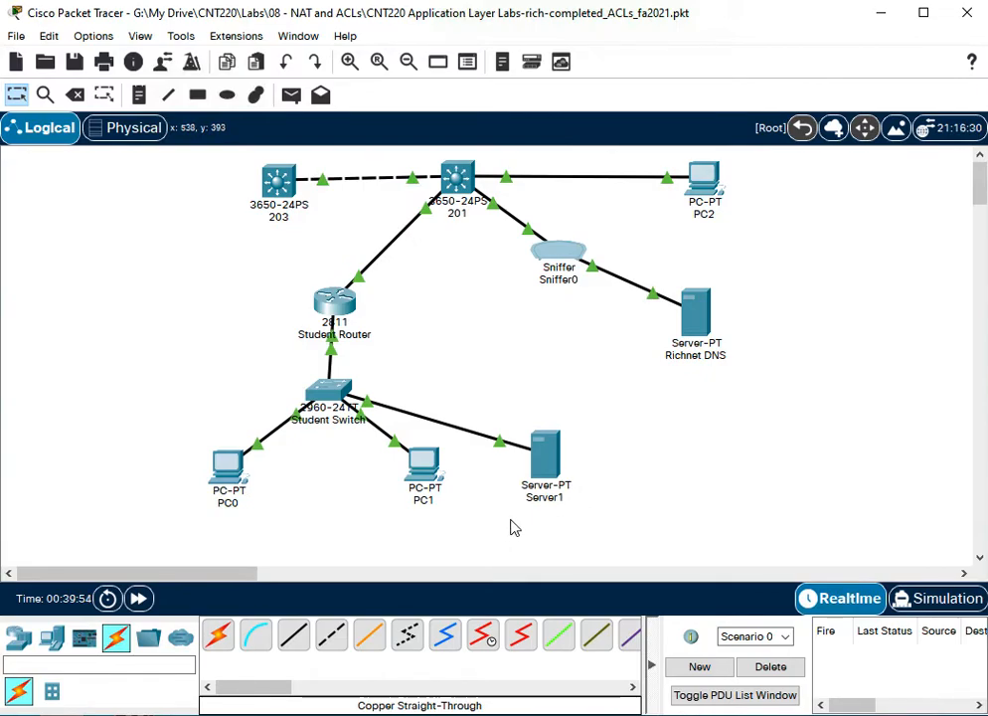
{"action": "mouse_move", "coordinate": [459, 531]}
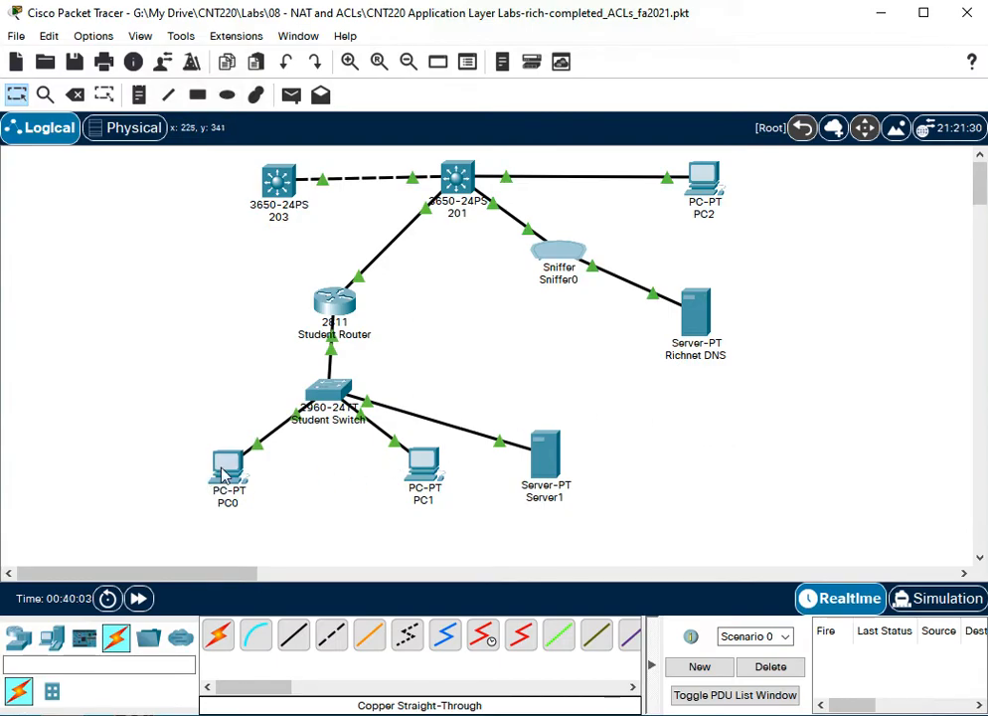
{"action": "double_click", "coordinate": [228, 468]}
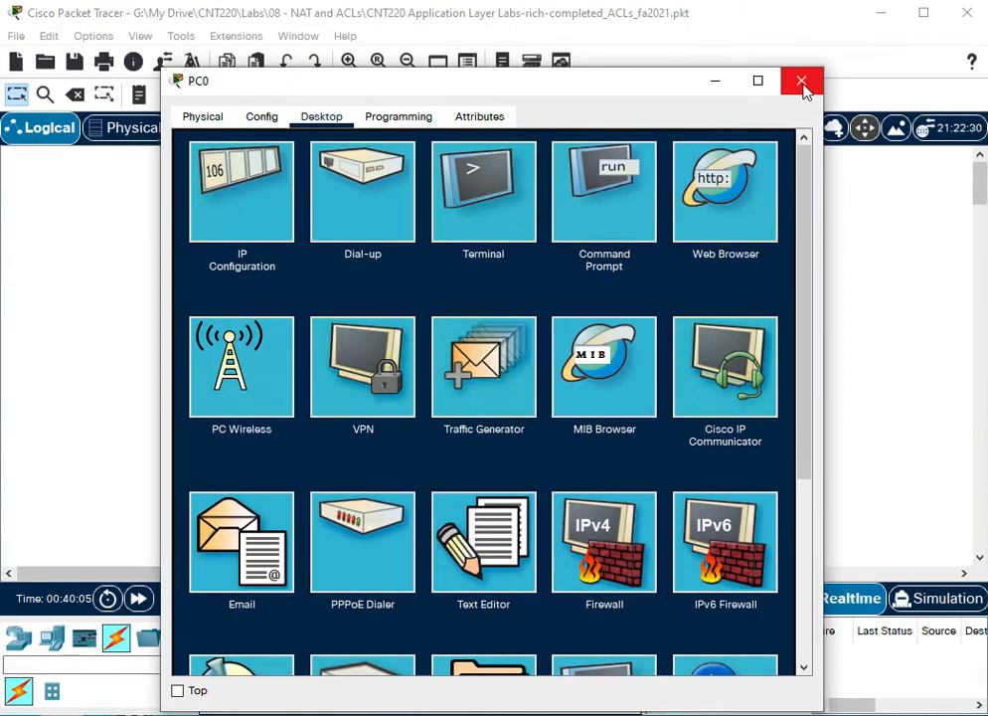
{"action": "left_click", "coordinate": [801, 80]}
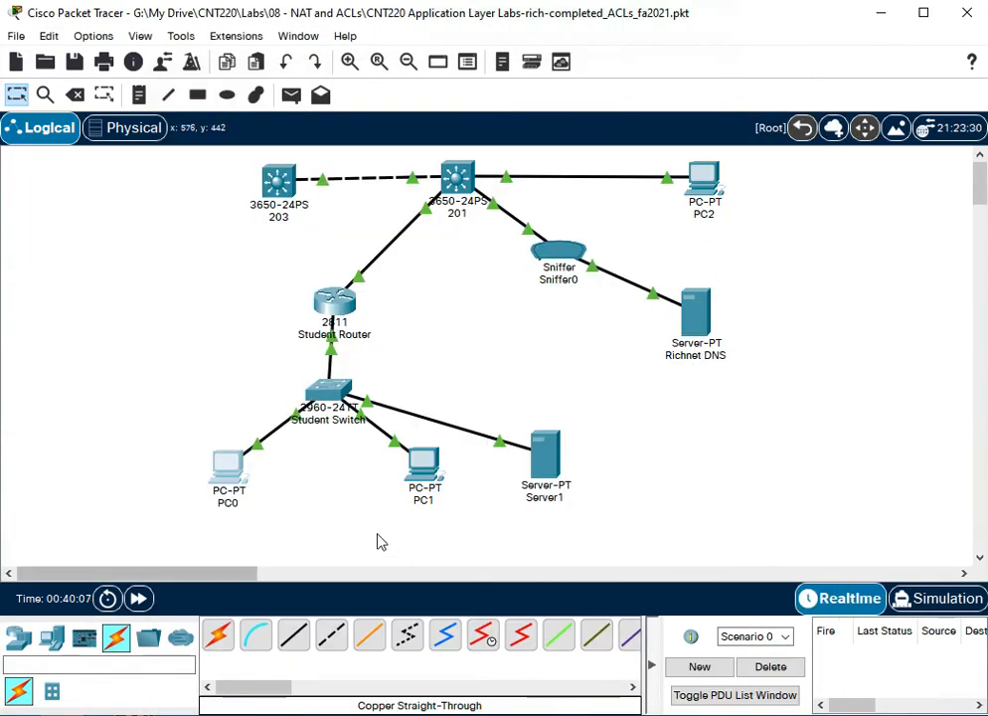
{"action": "mouse_move", "coordinate": [631, 457]}
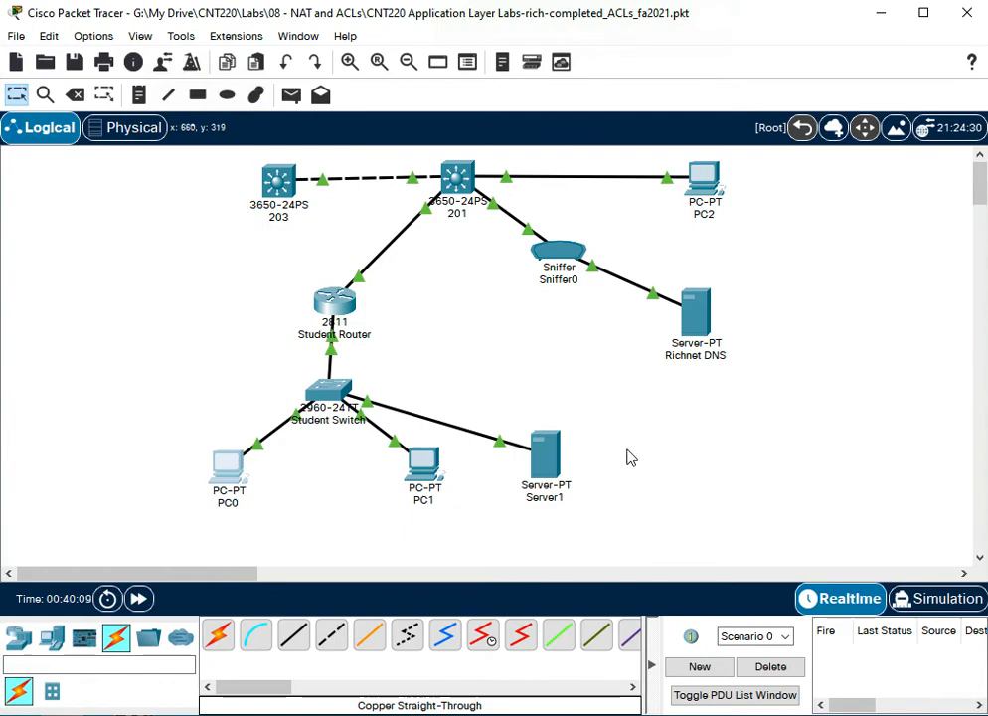
{"action": "mouse_move", "coordinate": [628, 428]}
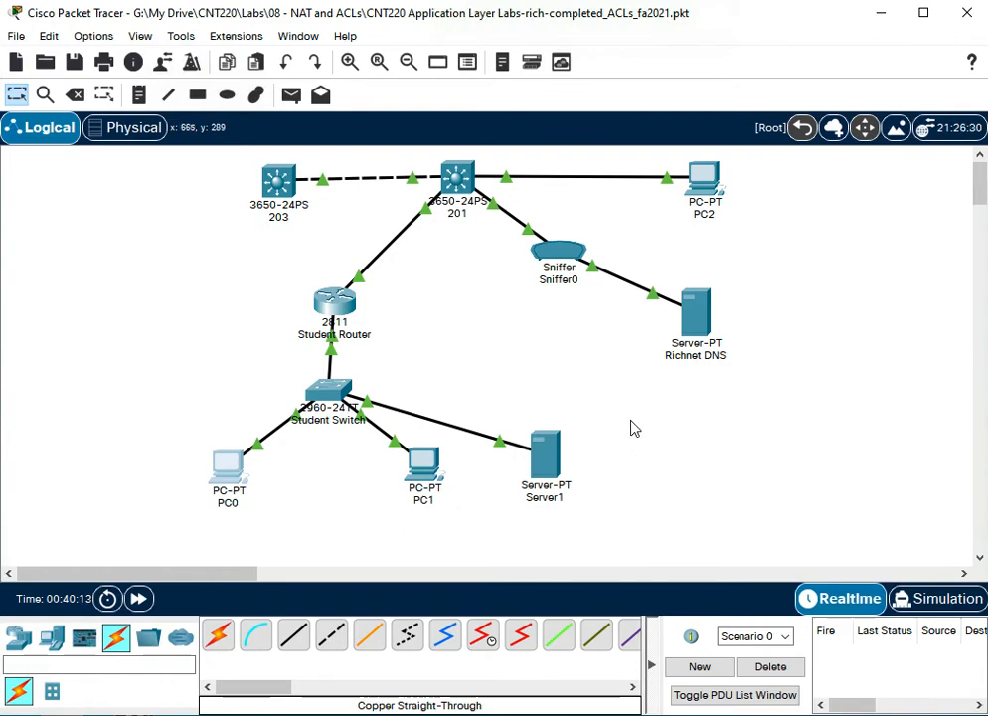
{"action": "mouse_move", "coordinate": [455, 390]}
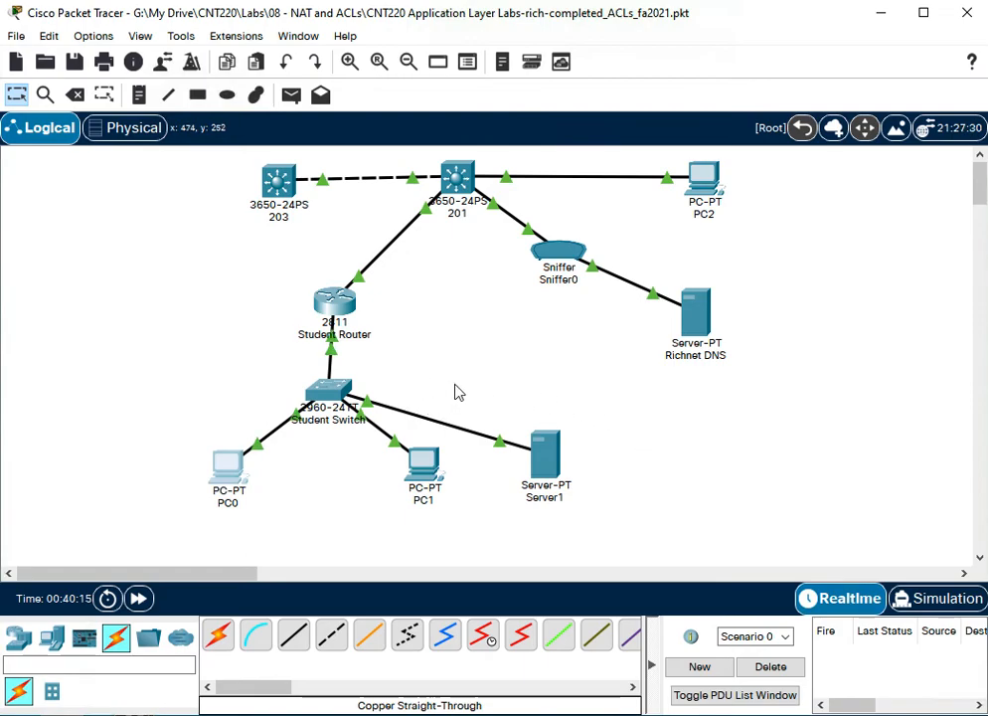
{"action": "mouse_move", "coordinate": [424, 328]}
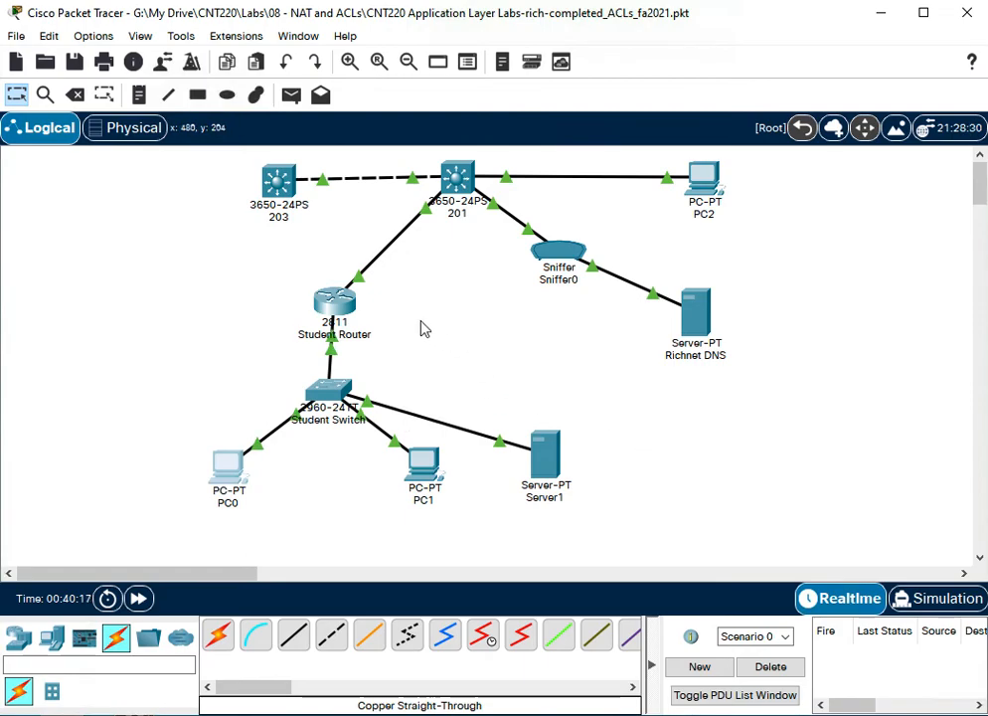
{"action": "mouse_move", "coordinate": [265, 363]}
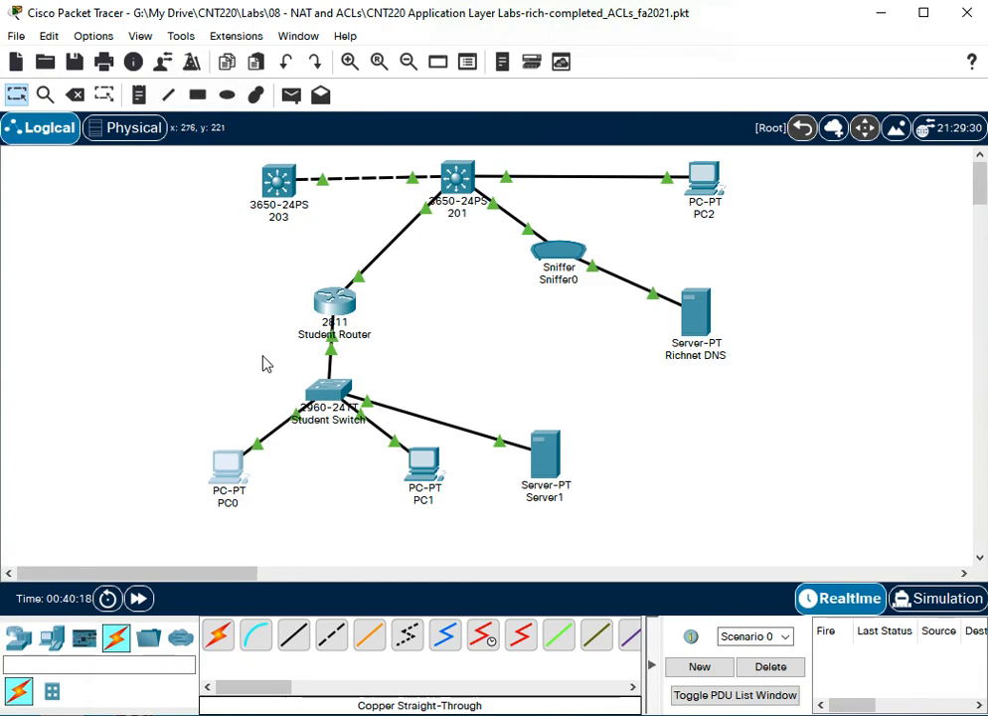
{"action": "mouse_move", "coordinate": [352, 308]}
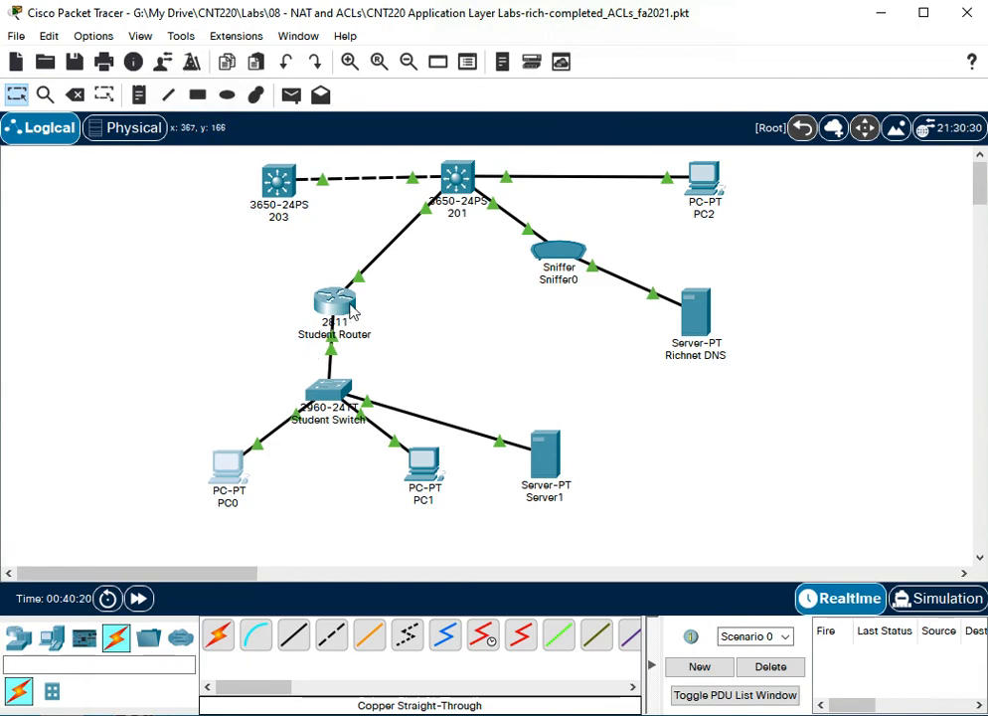
{"action": "mouse_move", "coordinate": [509, 434]}
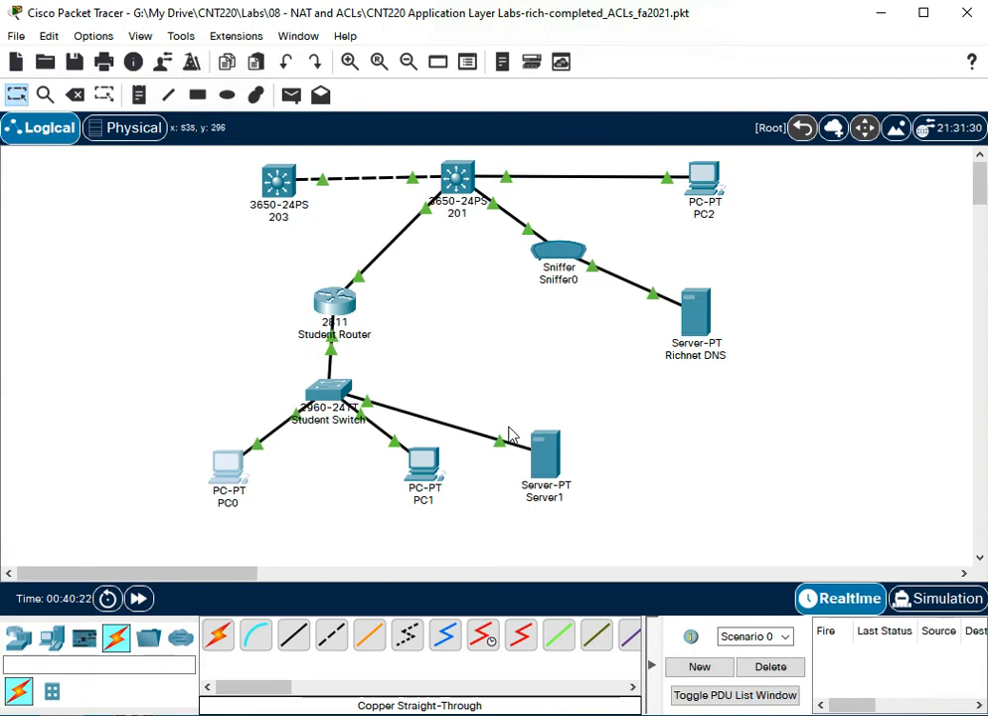